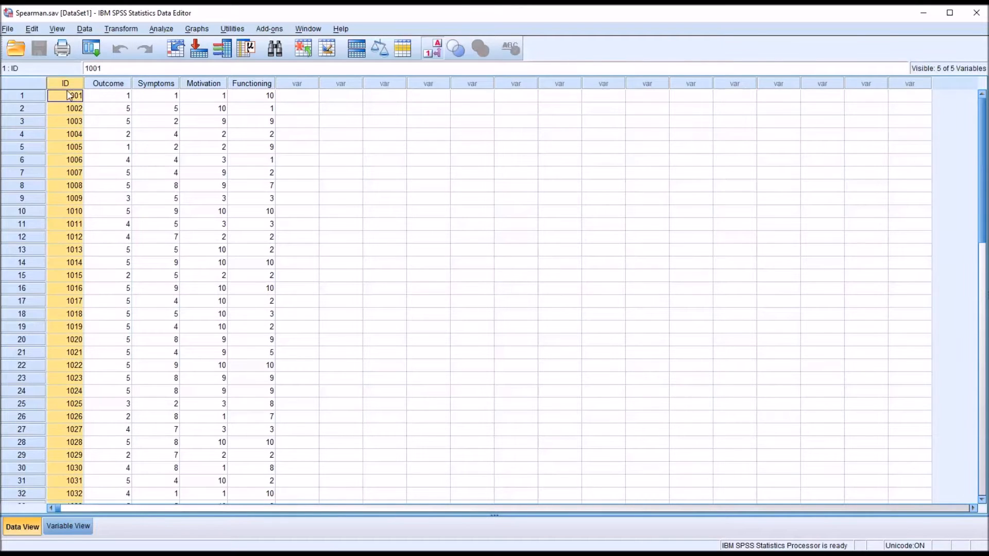
- Inspect individual Outcome values for participants 1004, 1005 and 1009 in Data View
{"action": "left_click", "coordinate": [108, 95]}
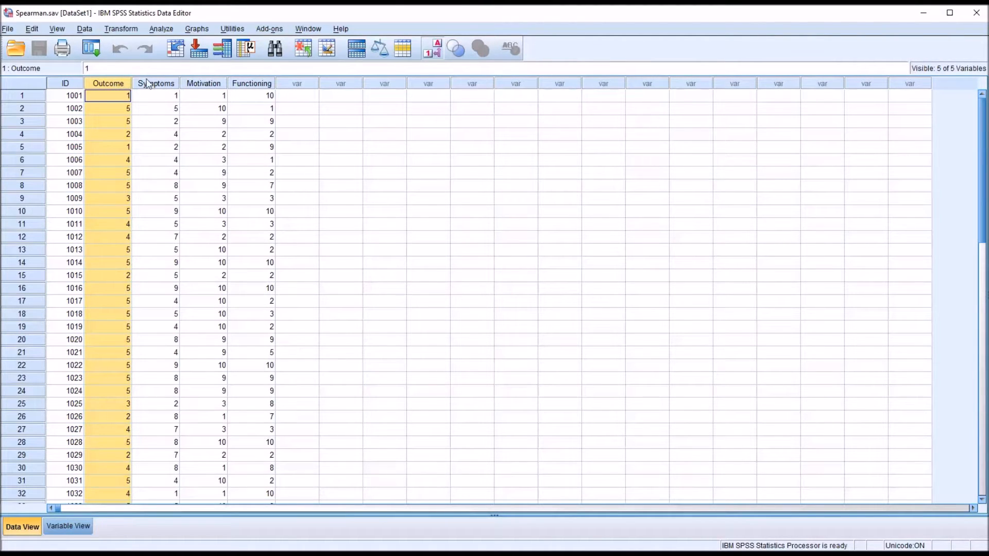
{"action": "left_click", "coordinate": [251, 82]}
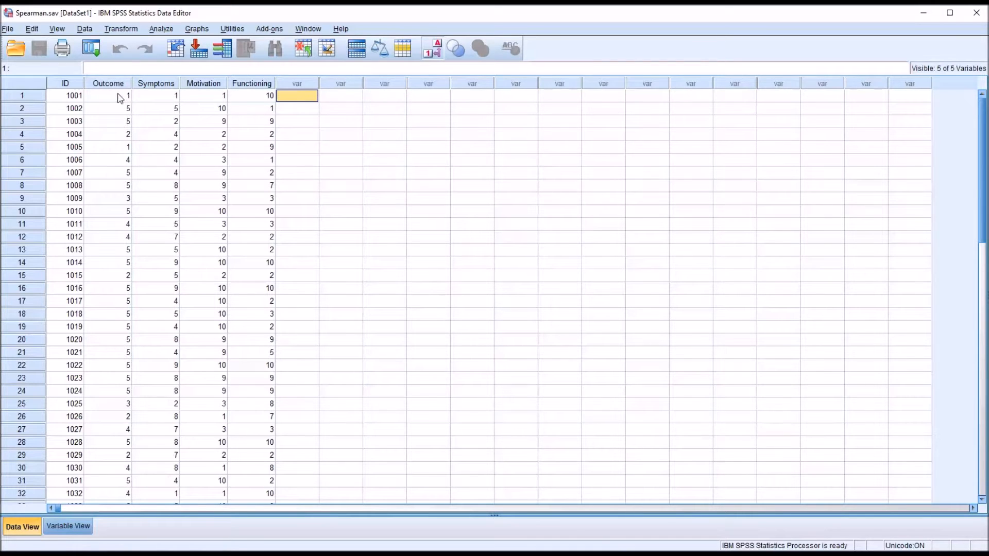
{"action": "mouse_move", "coordinate": [422, 240]}
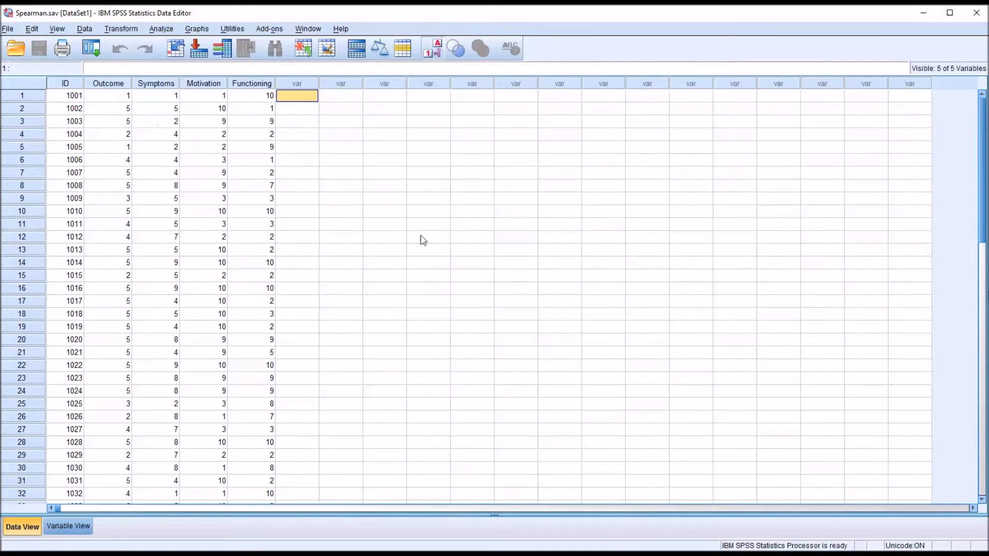
{"action": "mouse_move", "coordinate": [122, 101]}
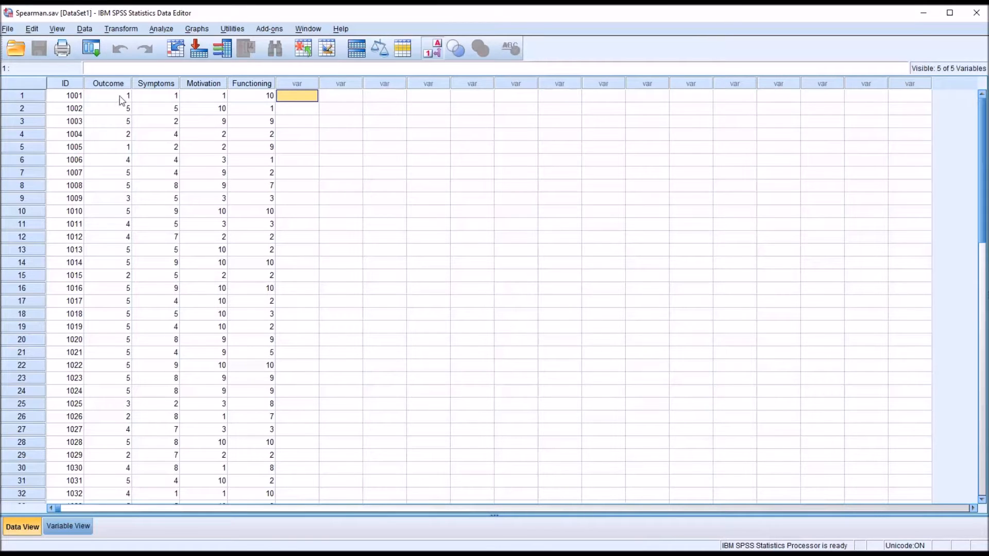
{"action": "left_click", "coordinate": [108, 95]}
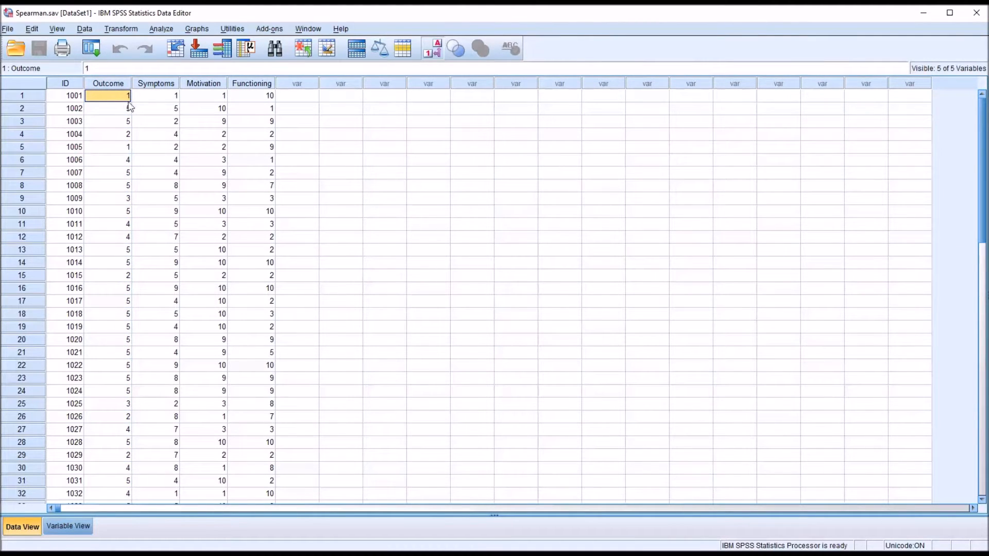
{"action": "left_click", "coordinate": [108, 108]}
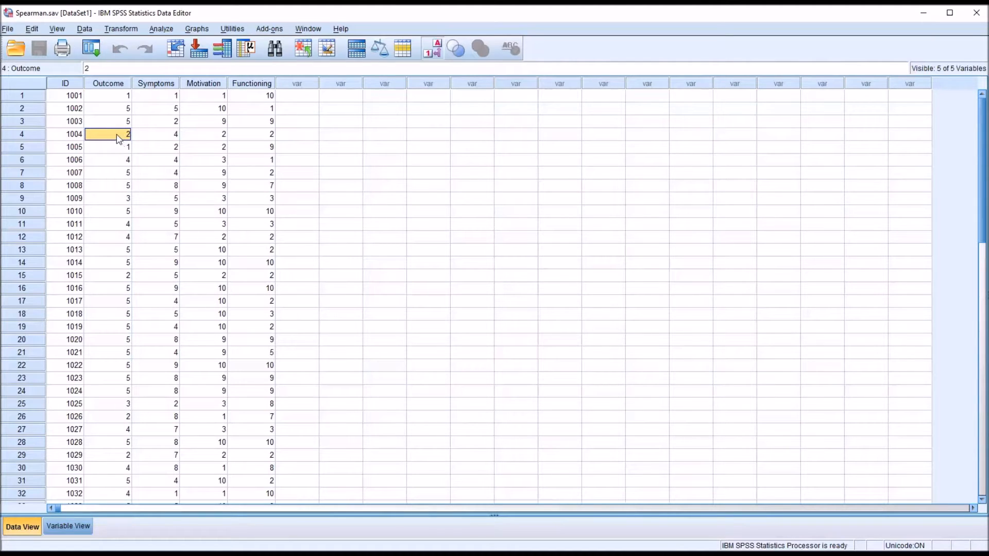
{"action": "mouse_move", "coordinate": [116, 149]}
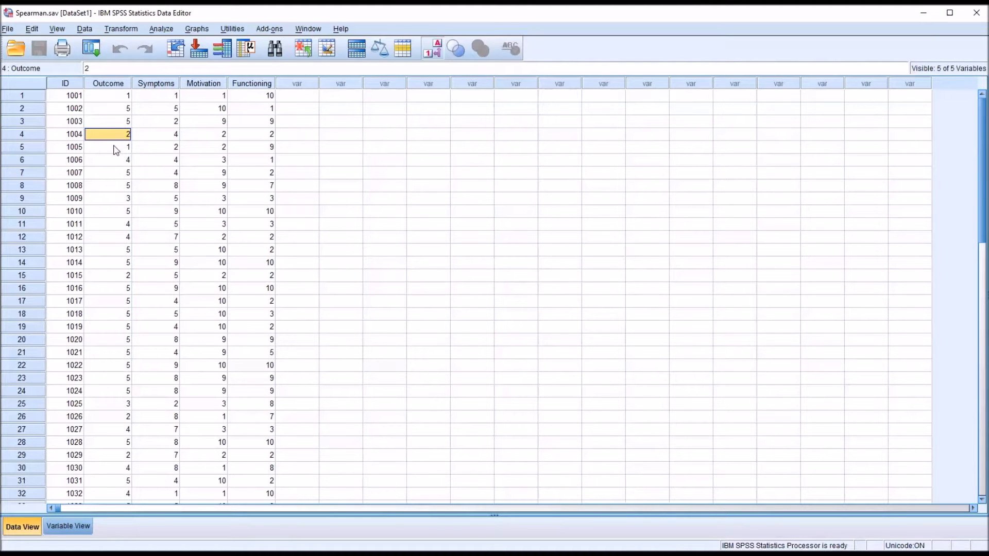
{"action": "left_click", "coordinate": [109, 147]}
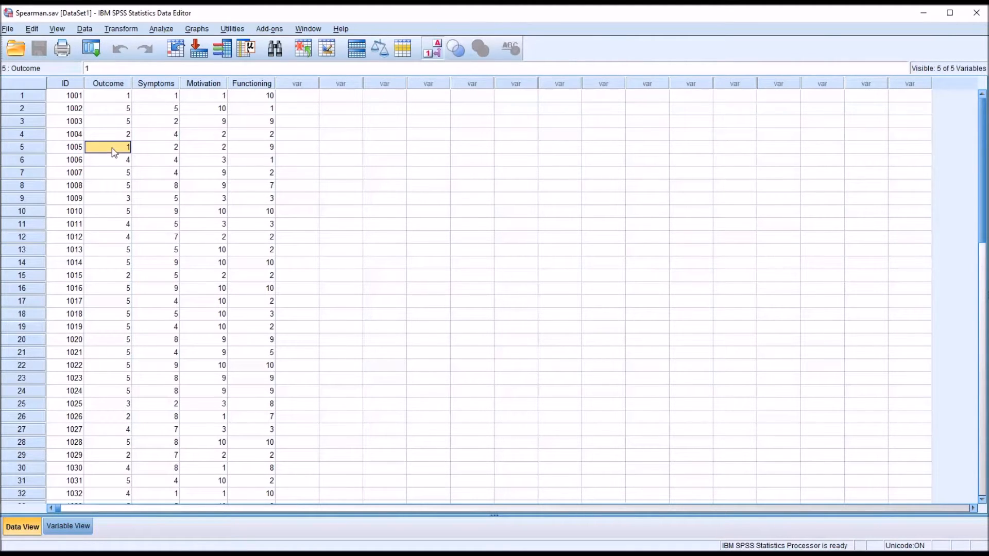
{"action": "left_click", "coordinate": [110, 134]}
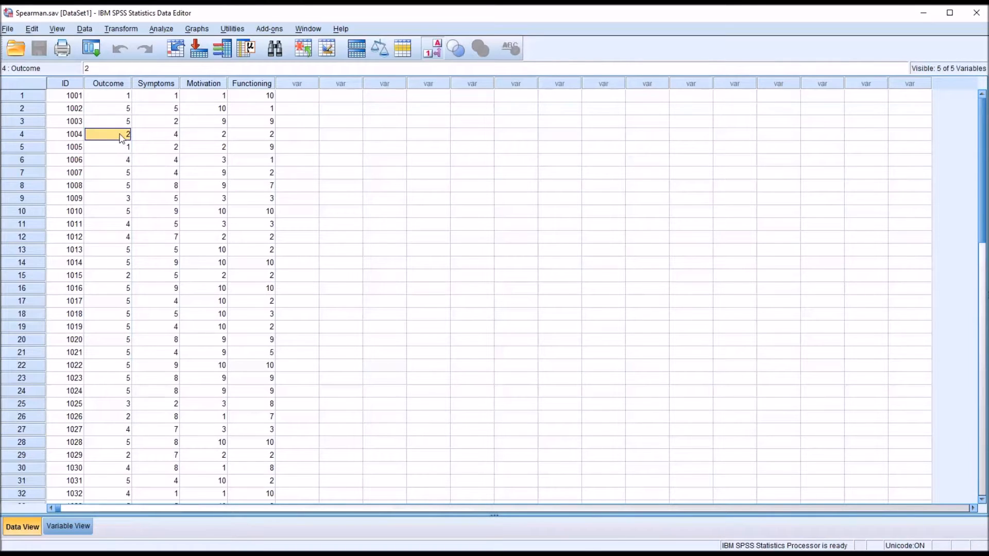
{"action": "mouse_move", "coordinate": [124, 194]}
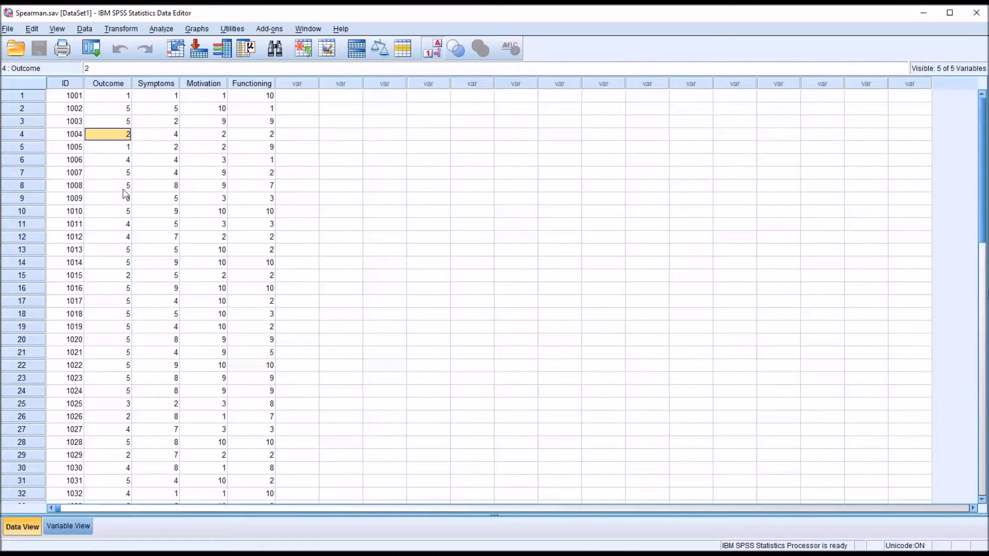
{"action": "left_click", "coordinate": [108, 198]}
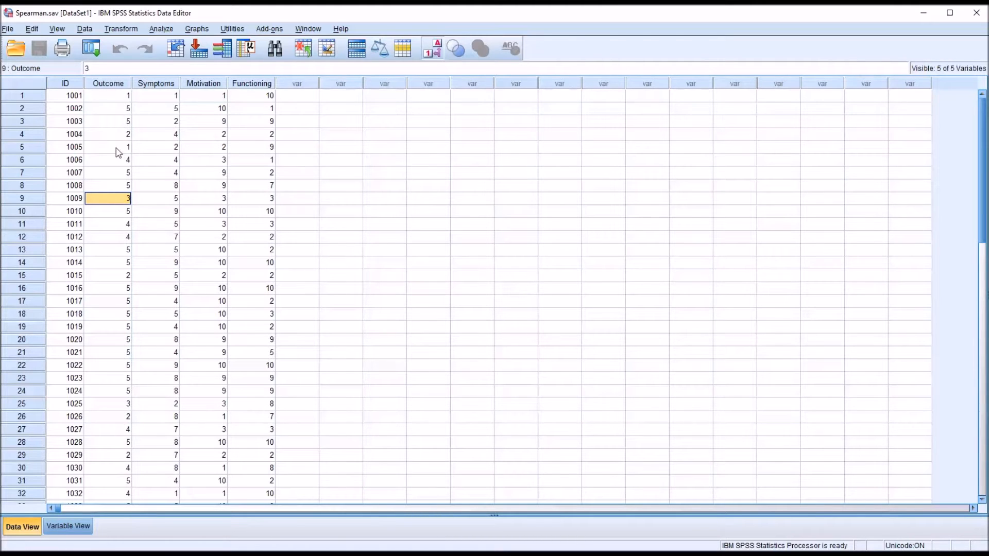
{"action": "left_click", "coordinate": [107, 147]}
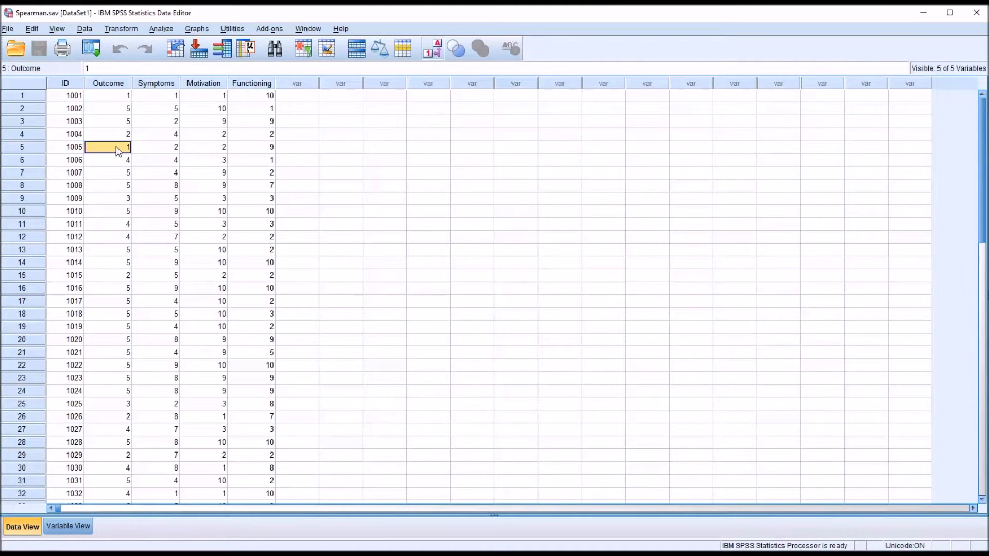
{"action": "left_click", "coordinate": [108, 134]}
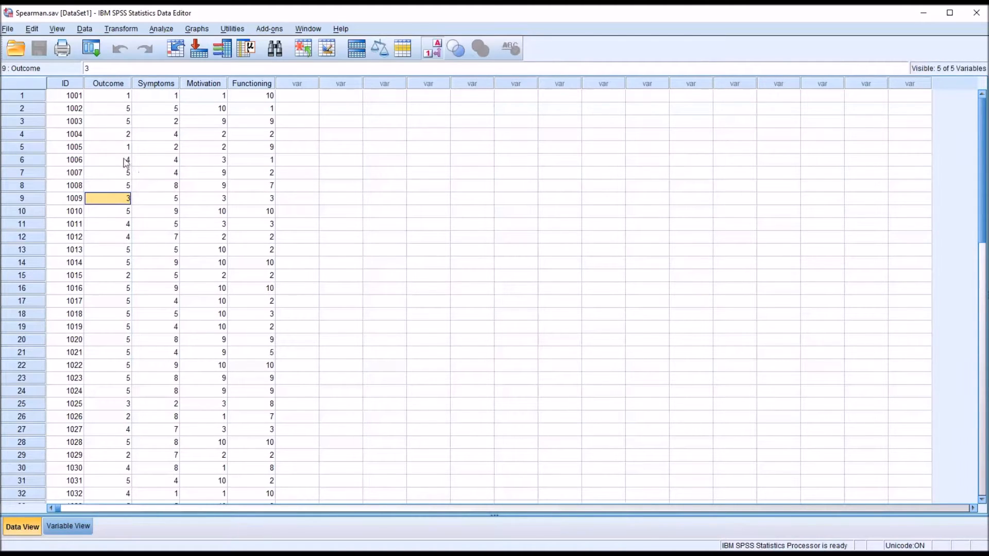
{"action": "mouse_move", "coordinate": [157, 194]}
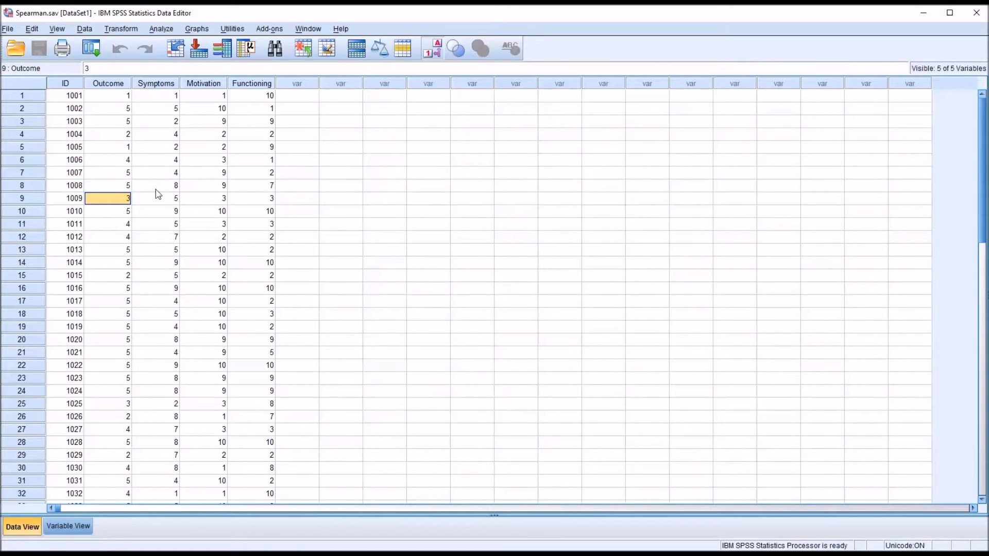
{"action": "mouse_move", "coordinate": [154, 201]}
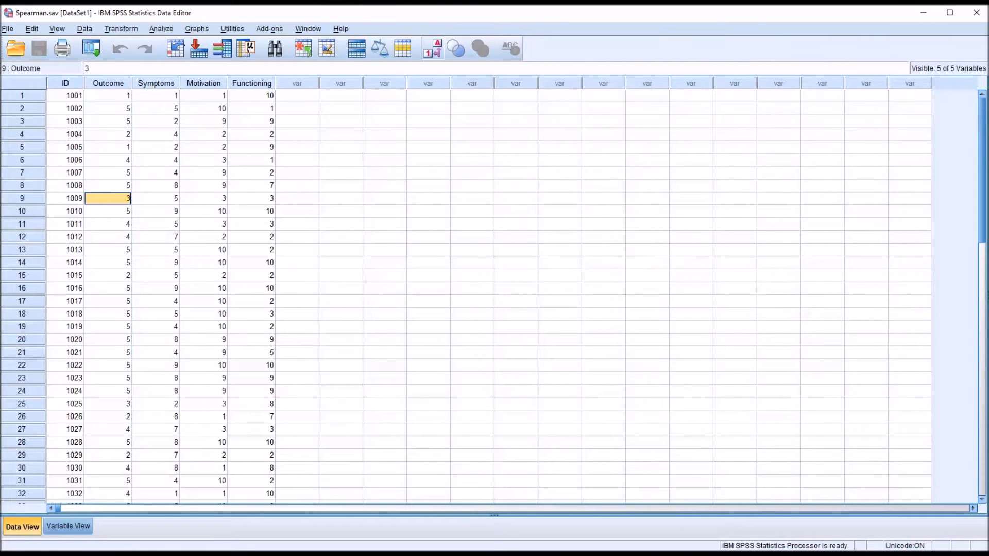
{"action": "mouse_move", "coordinate": [282, 219]}
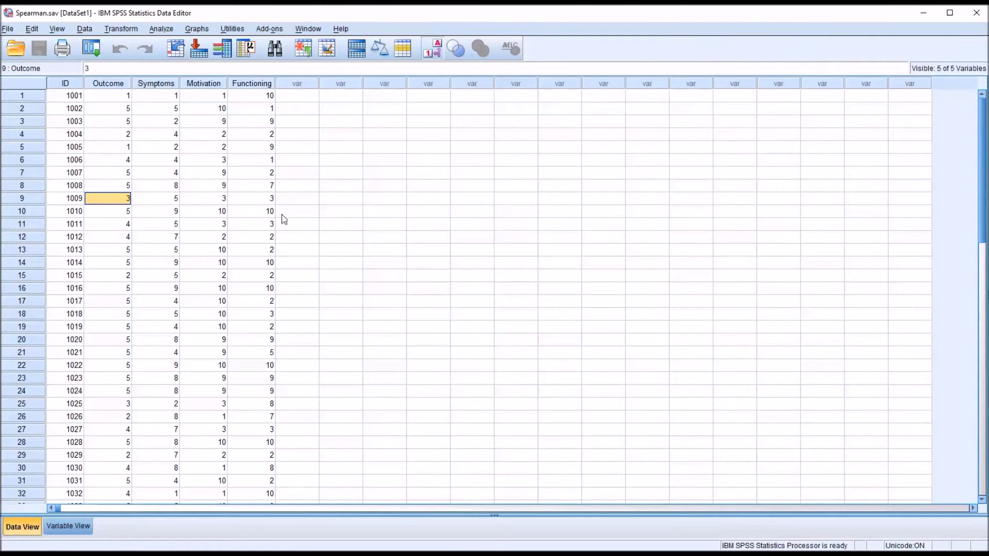
- Highlight the Functioning, Symptoms and Outcome columns, then clear the selection
{"action": "left_click", "coordinate": [252, 82]}
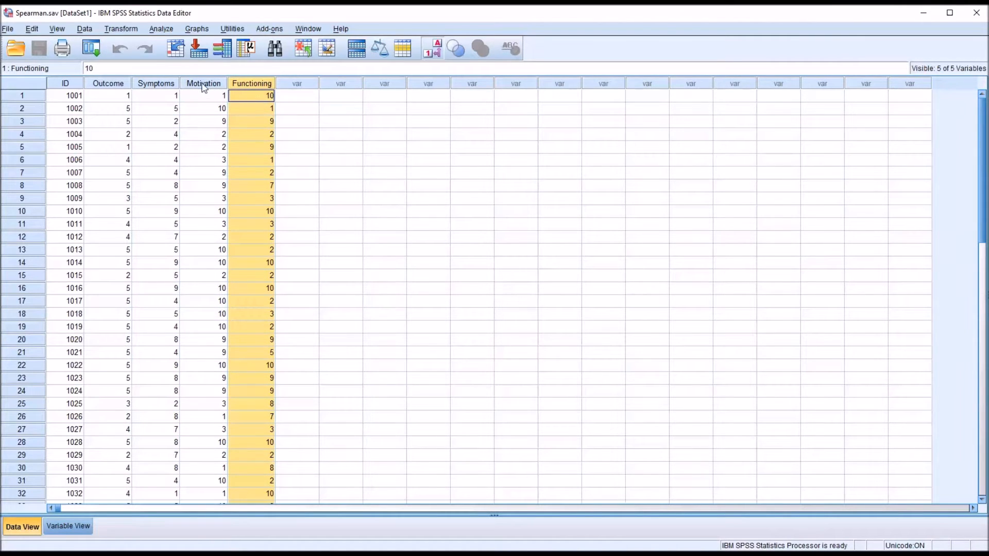
{"action": "left_click", "coordinate": [155, 82]}
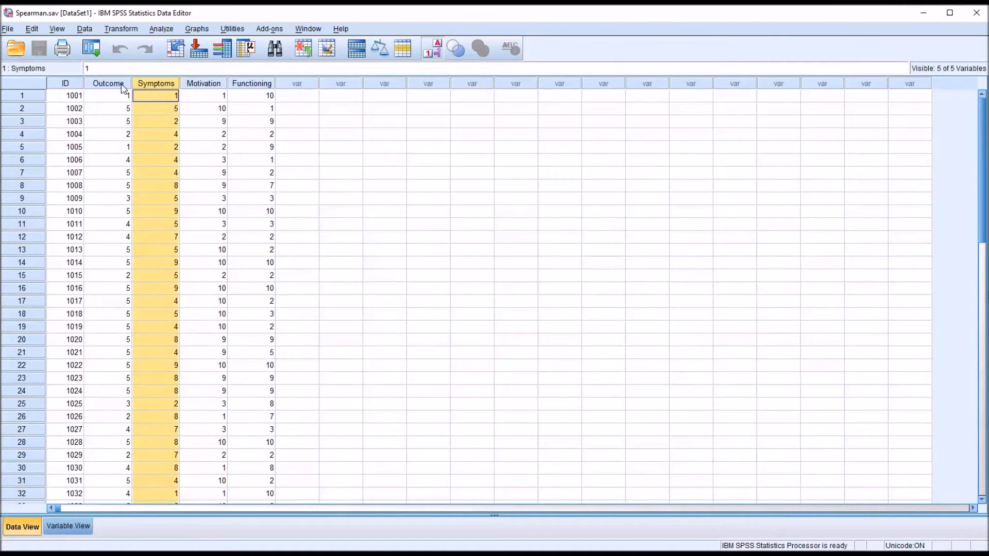
{"action": "left_click", "coordinate": [108, 95]}
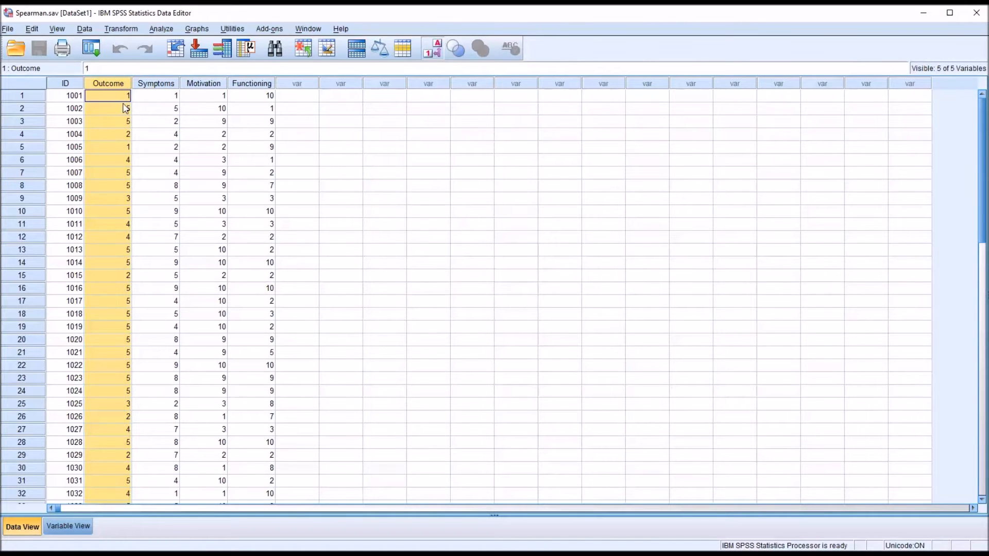
{"action": "mouse_move", "coordinate": [140, 108]}
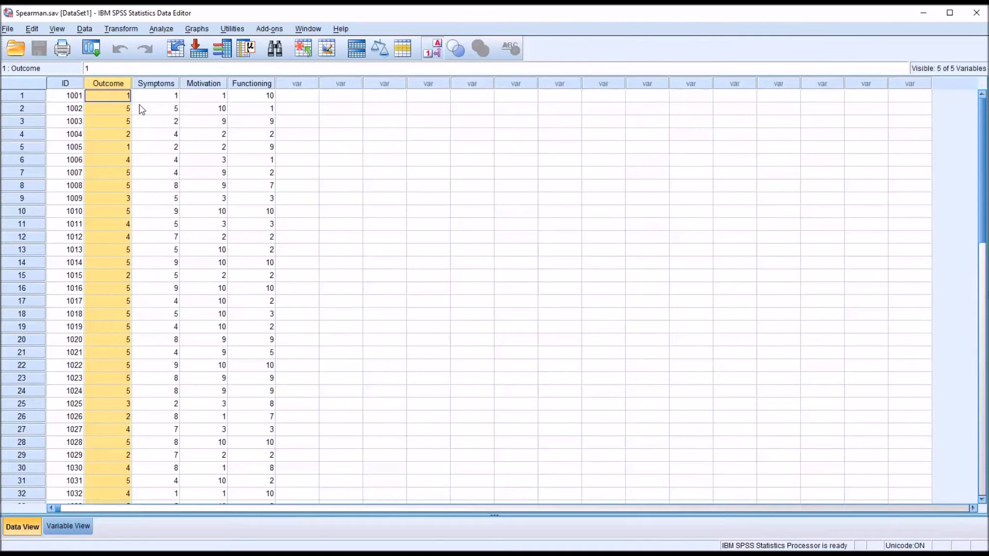
{"action": "mouse_move", "coordinate": [291, 105]}
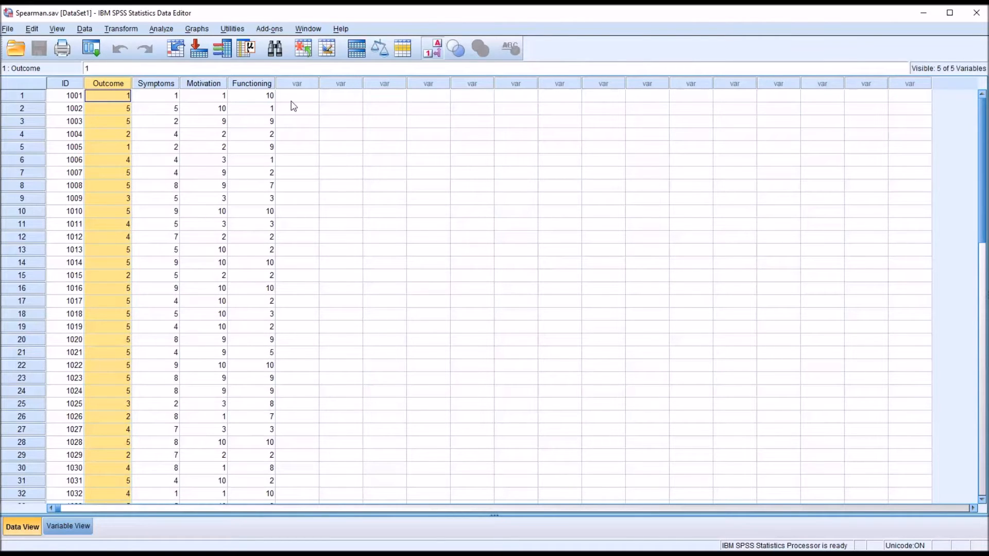
{"action": "left_click", "coordinate": [296, 95]}
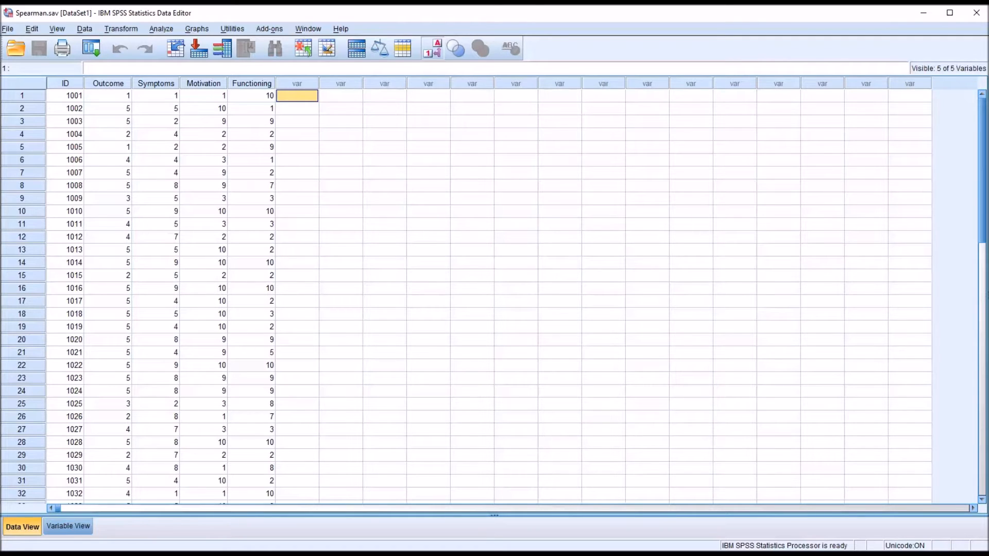
{"action": "mouse_move", "coordinate": [472, 388]}
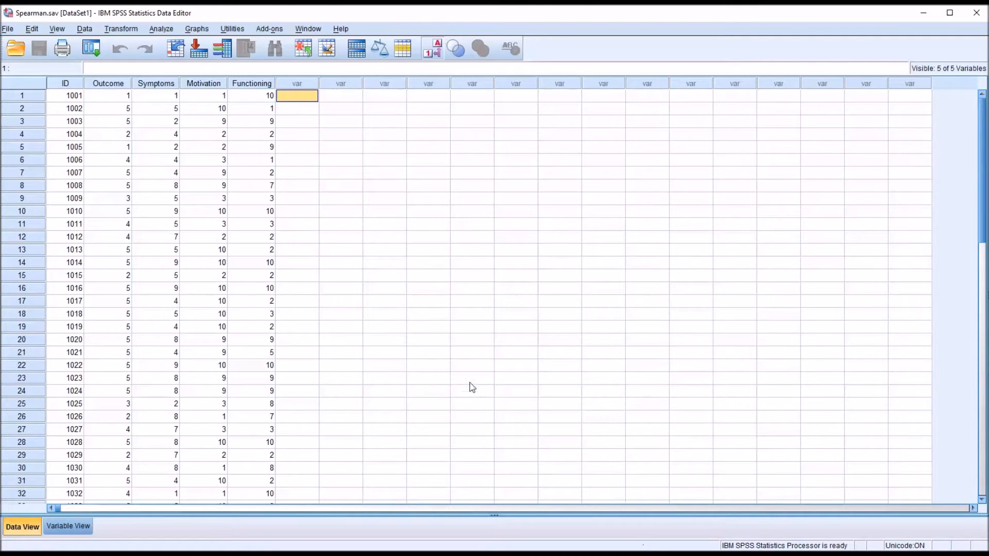
{"action": "mouse_move", "coordinate": [267, 106]}
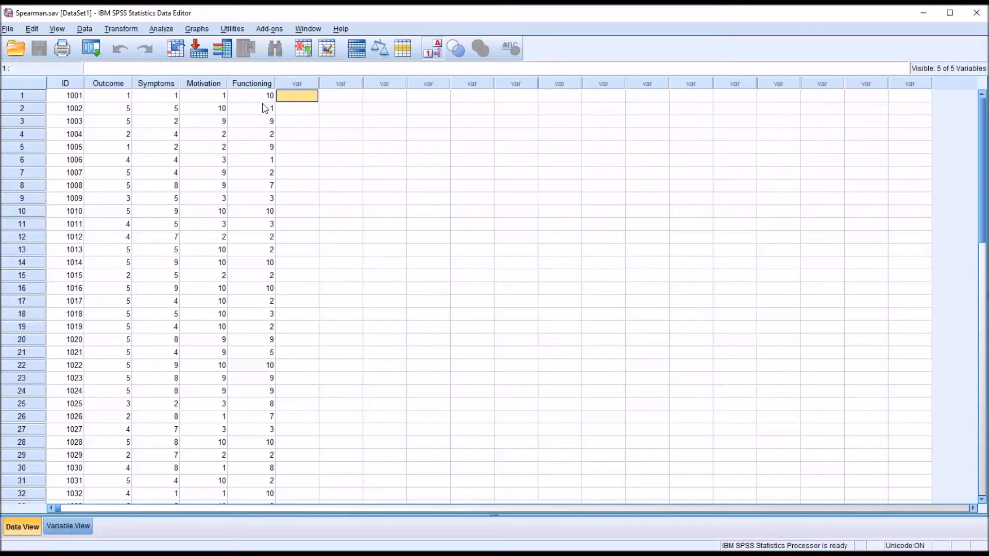
{"action": "mouse_move", "coordinate": [288, 122]}
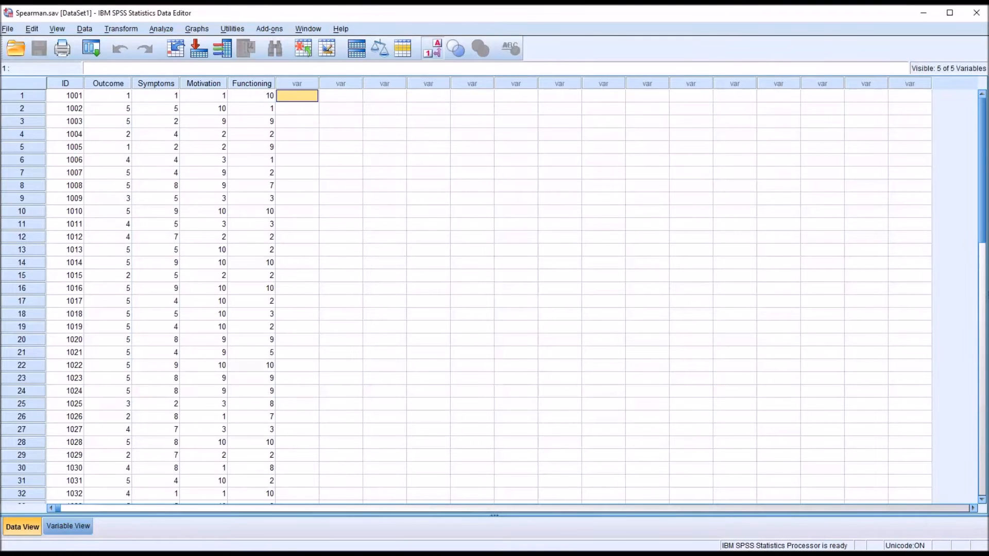
{"action": "mouse_move", "coordinate": [385, 245]}
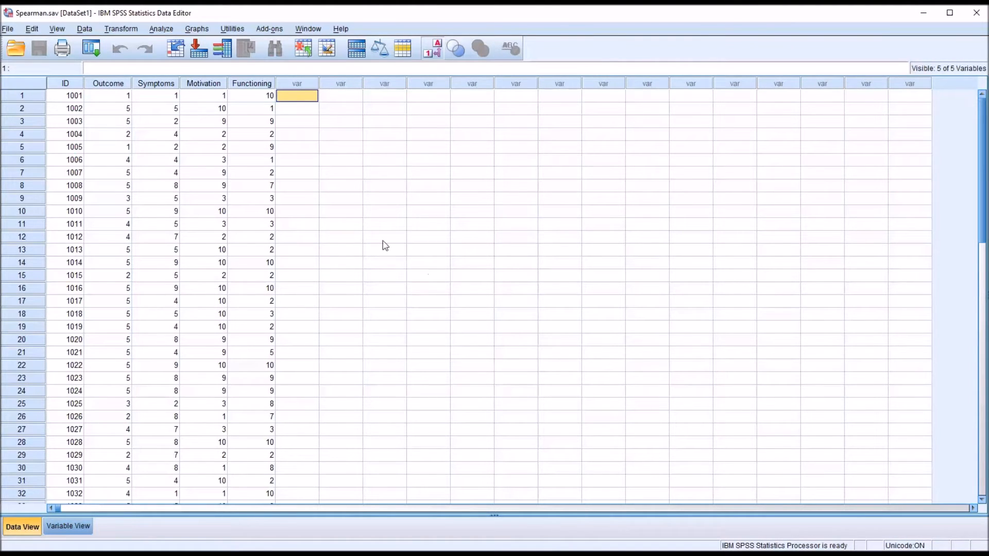
- Build a Chart Builder scatterplot with Motivation on the vertical axis against Outcome and run it
{"action": "left_click", "coordinate": [196, 29]}
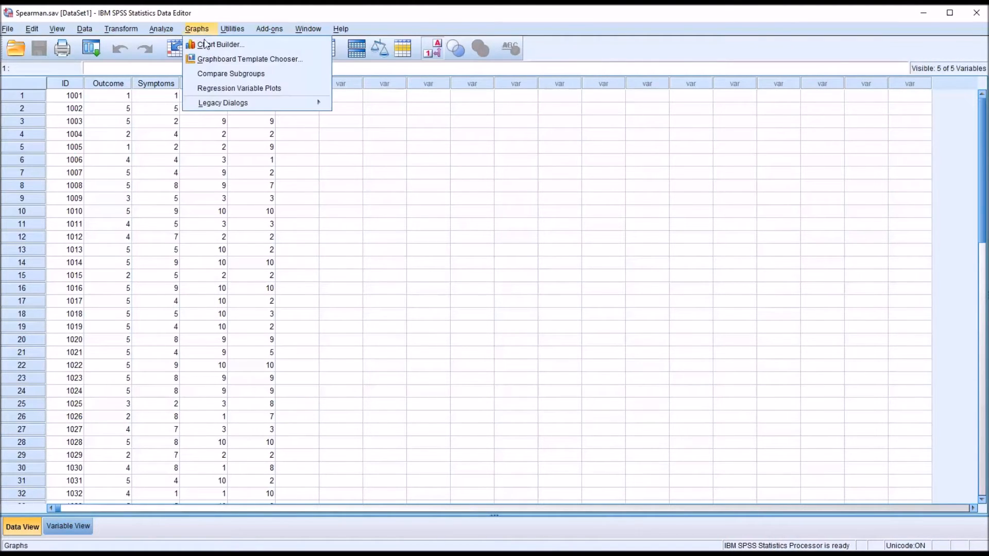
{"action": "left_click", "coordinate": [220, 45]}
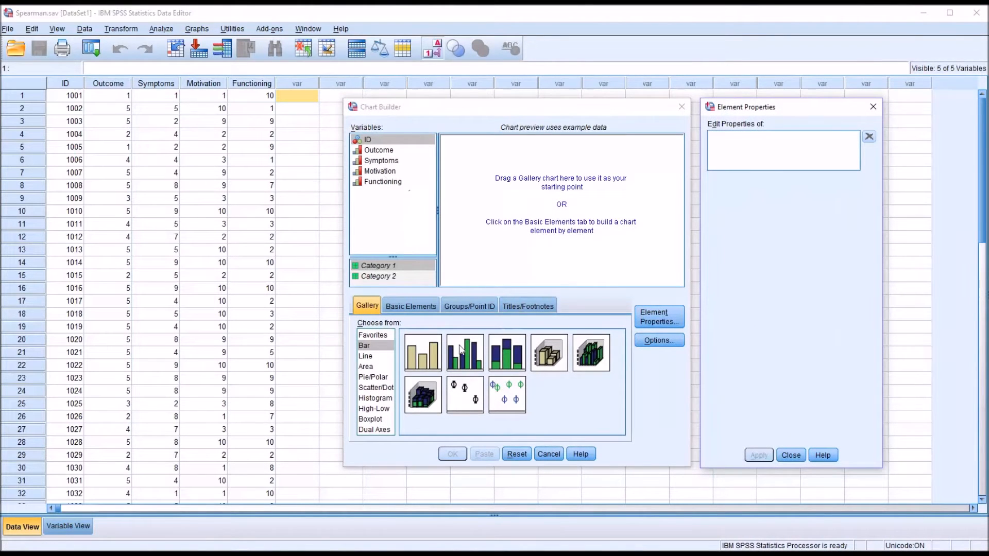
{"action": "left_click", "coordinate": [376, 387]}
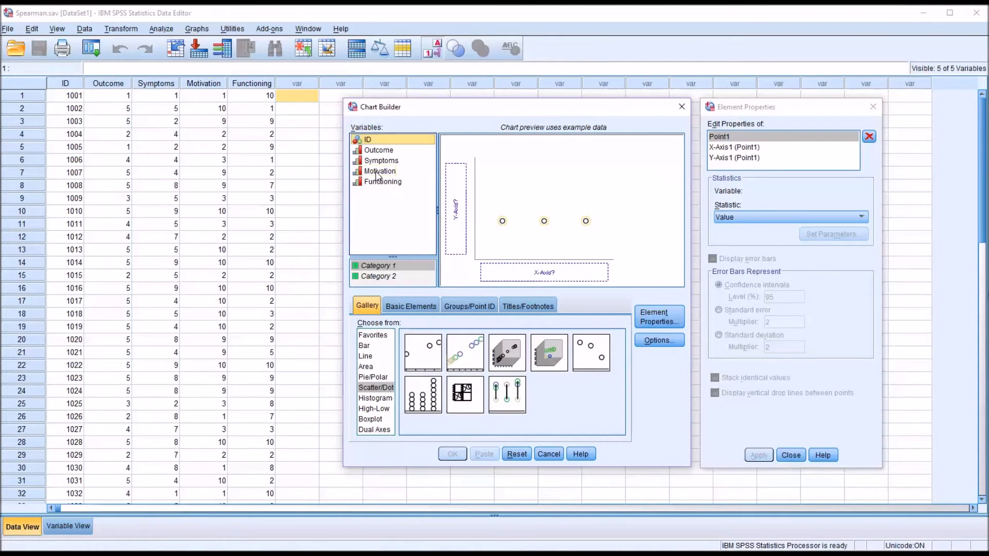
{"action": "left_click_drag", "start_coordinate": [379, 171], "coordinate": [455, 208]}
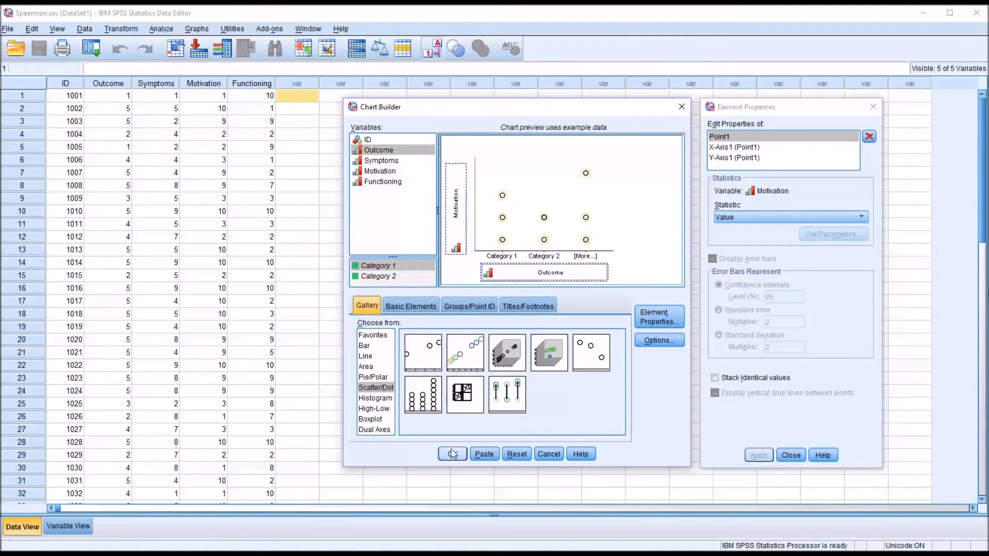
{"action": "left_click", "coordinate": [451, 454]}
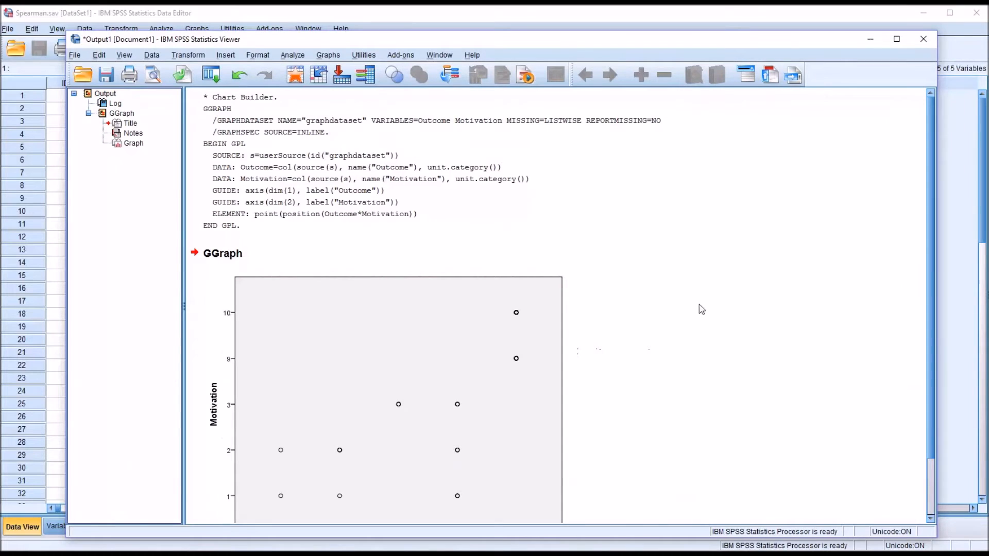
{"action": "scroll", "scroll_direction": "down", "scroll_amount": 3}
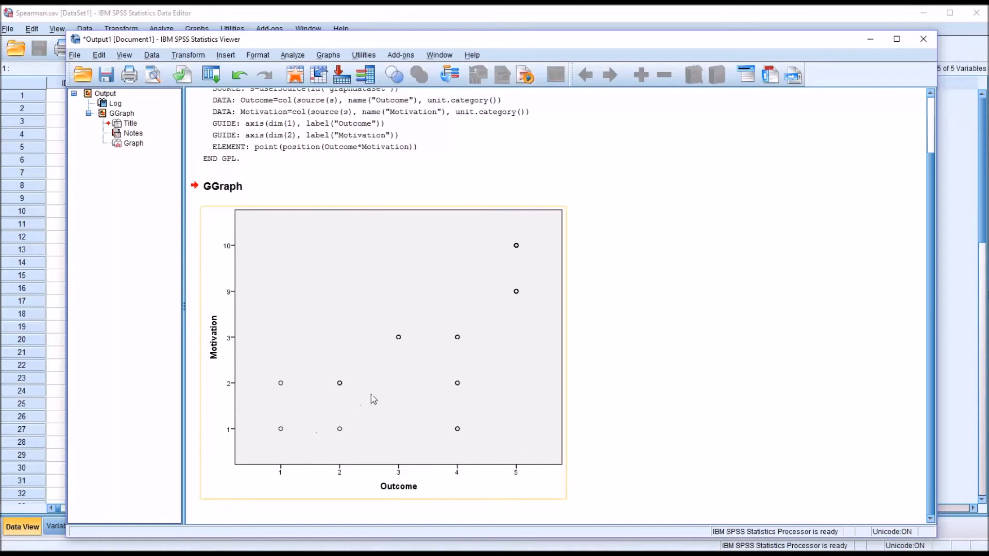
{"action": "mouse_move", "coordinate": [249, 339]}
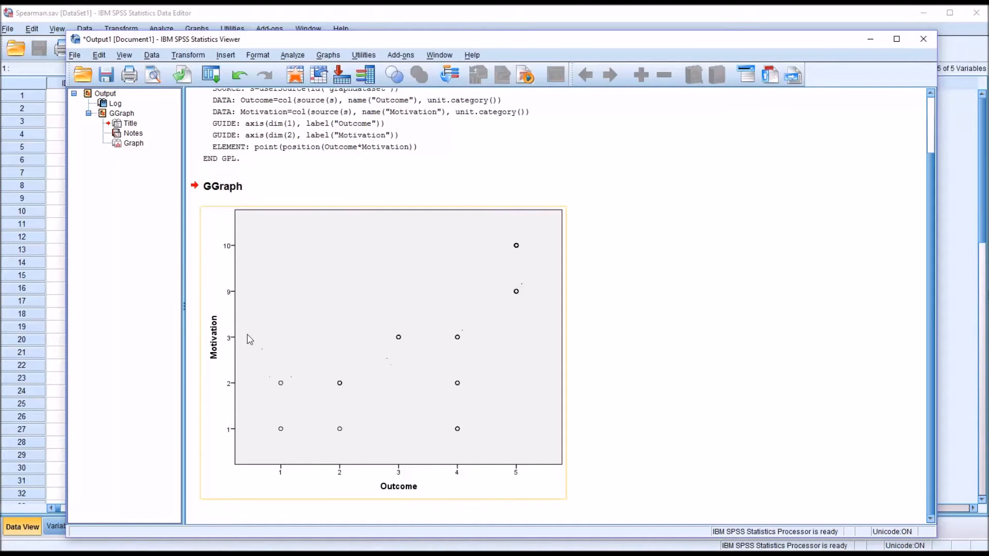
{"action": "mouse_move", "coordinate": [261, 403]}
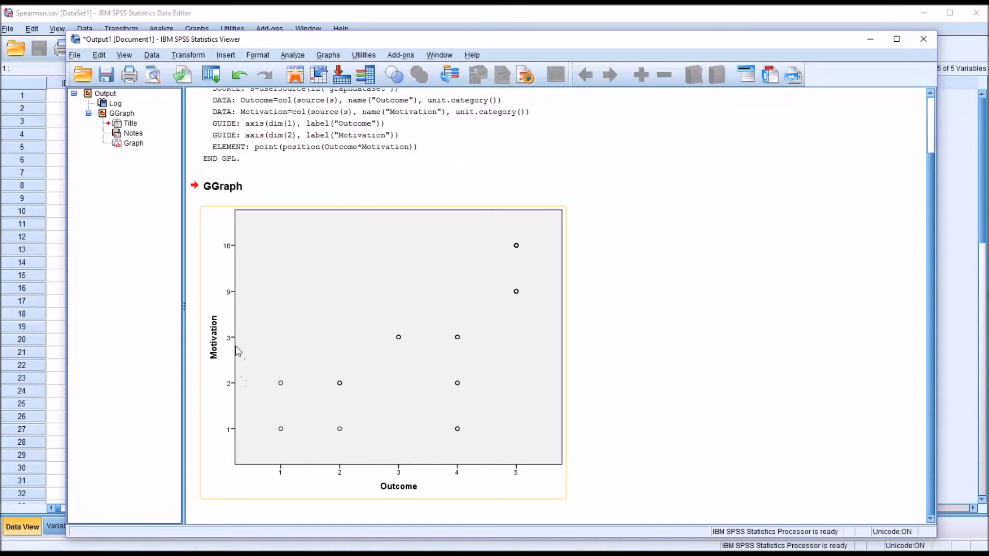
{"action": "mouse_move", "coordinate": [237, 299]}
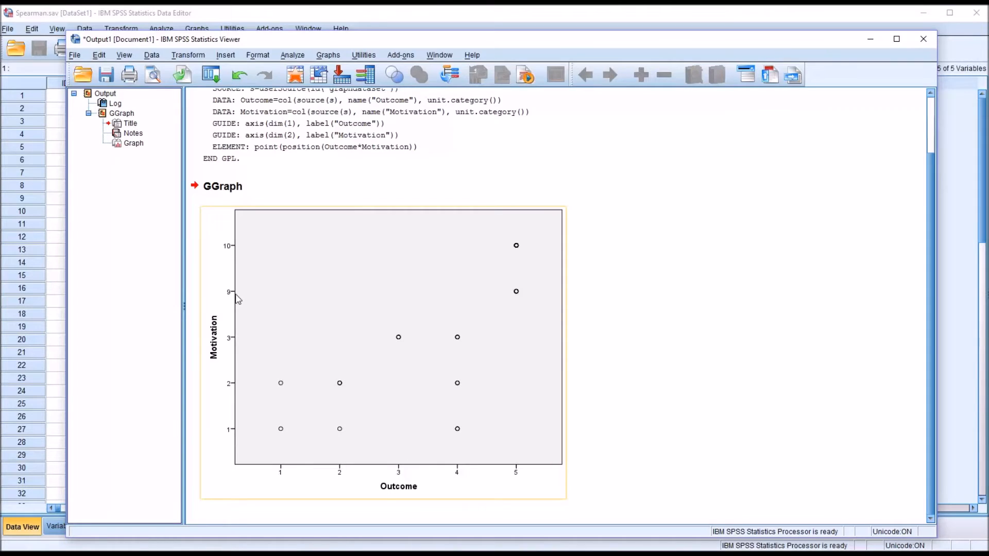
{"action": "mouse_move", "coordinate": [299, 321]}
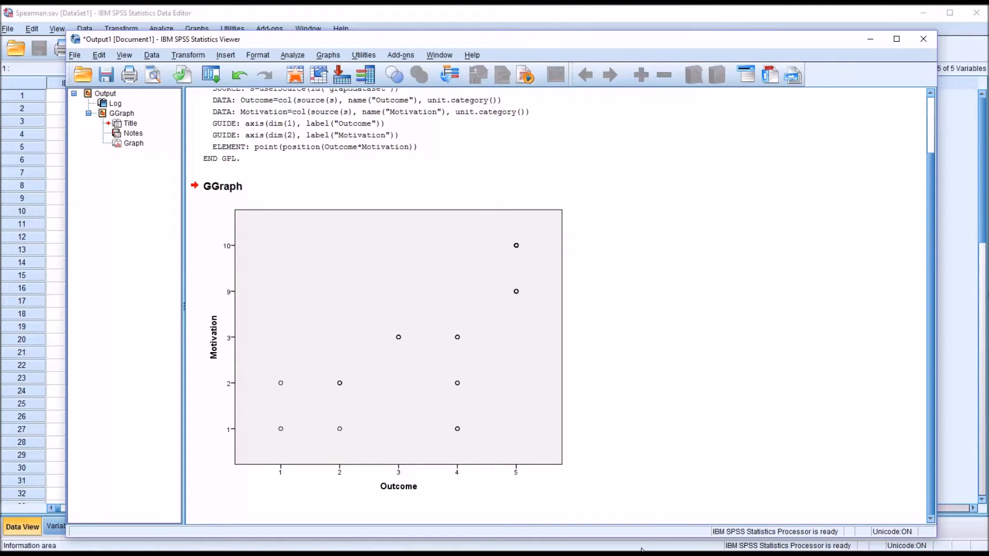
{"action": "left_click", "coordinate": [397, 337]}
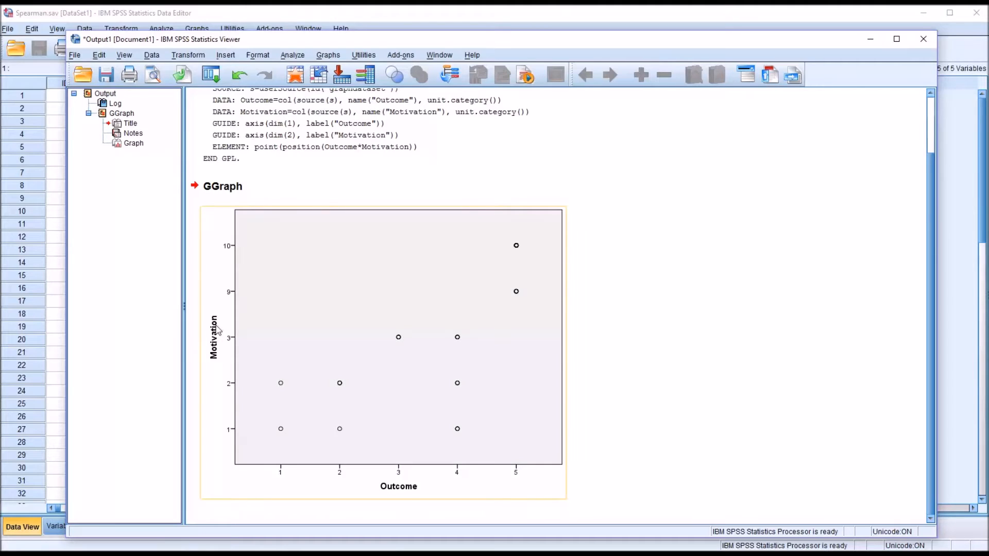
{"action": "mouse_move", "coordinate": [237, 331]}
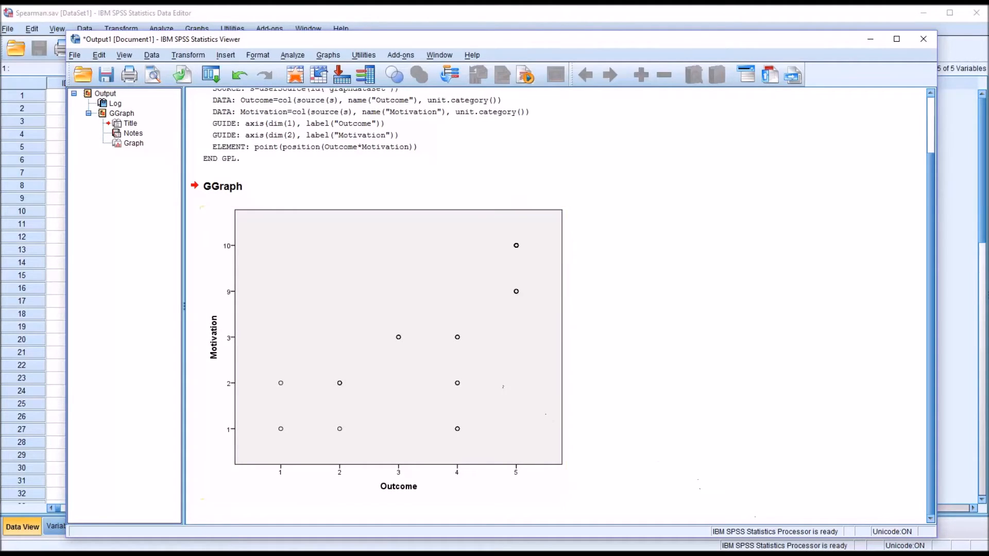
{"action": "left_click", "coordinate": [394, 297]}
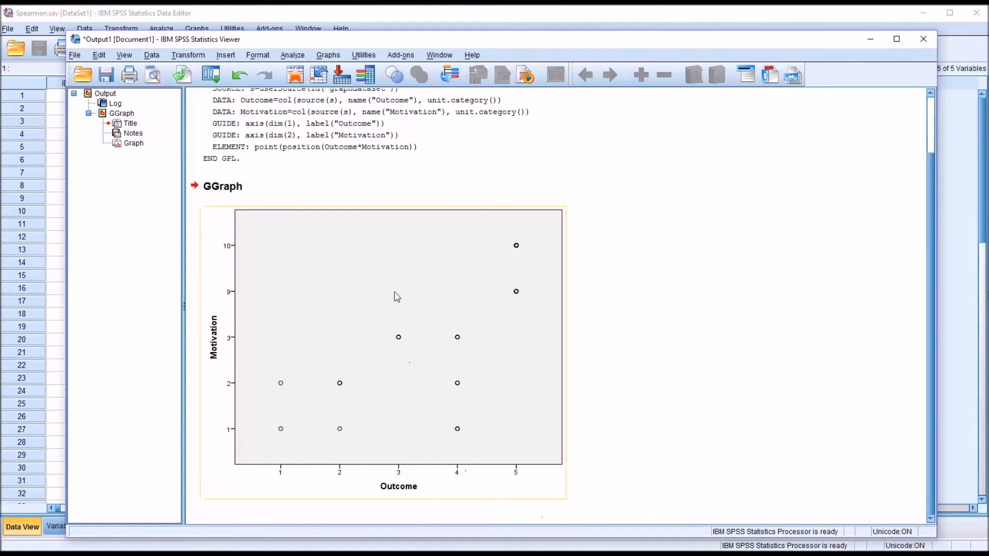
{"action": "mouse_move", "coordinate": [378, 358]}
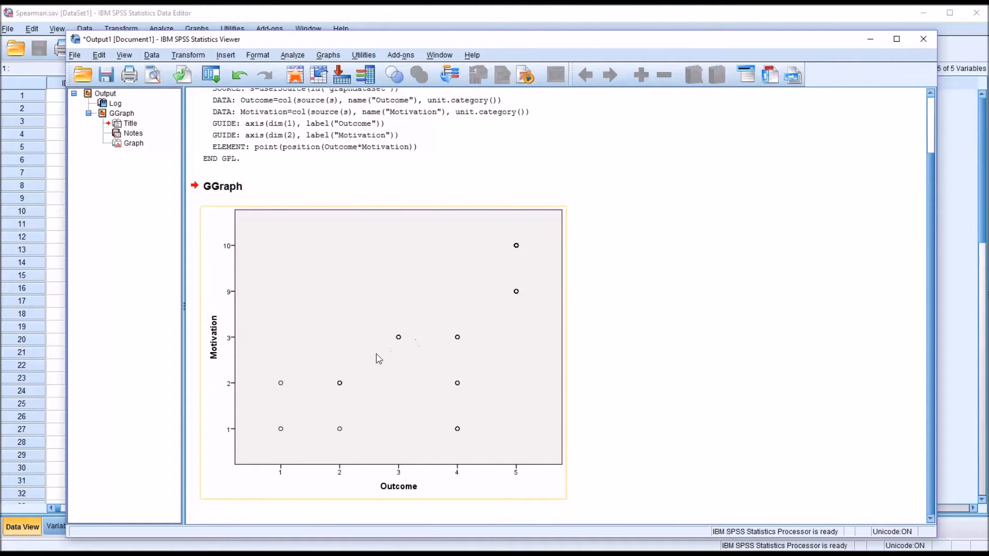
{"action": "mouse_move", "coordinate": [255, 307]}
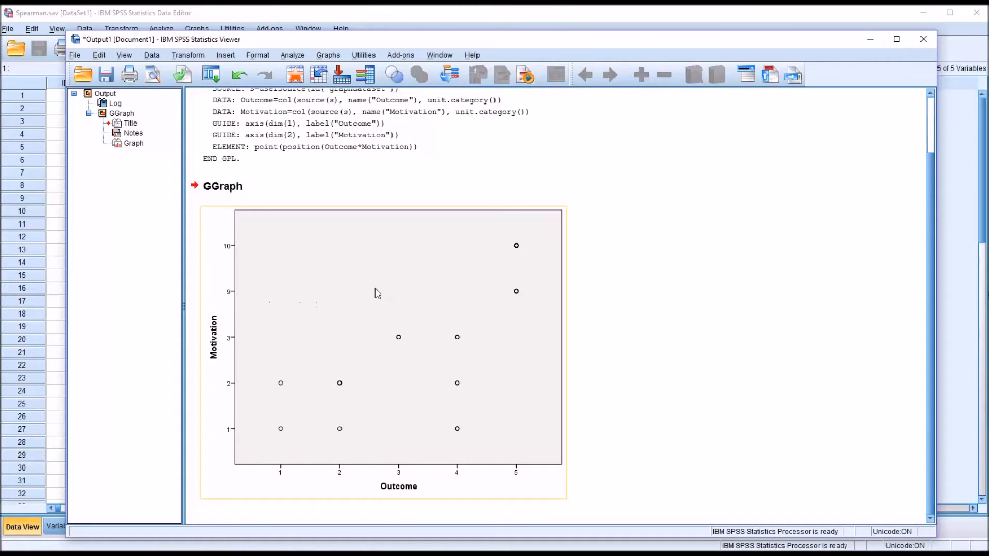
{"action": "mouse_move", "coordinate": [392, 237]}
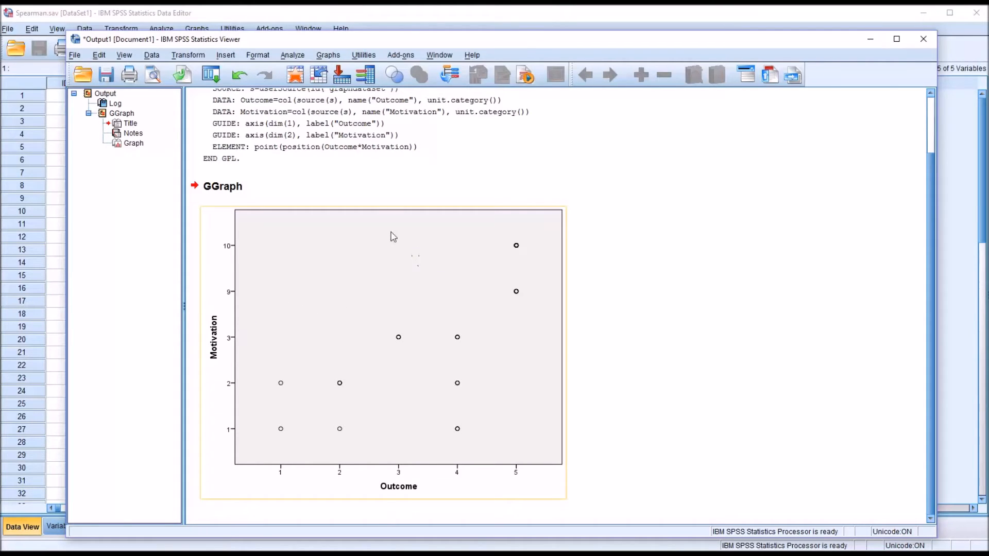
{"action": "left_click", "coordinate": [328, 54]}
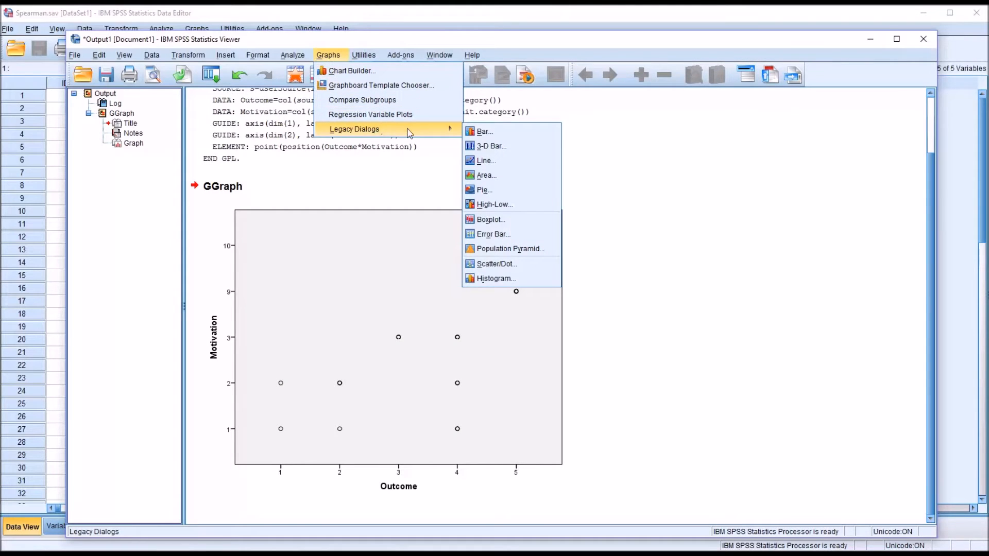
{"action": "mouse_move", "coordinate": [485, 176]}
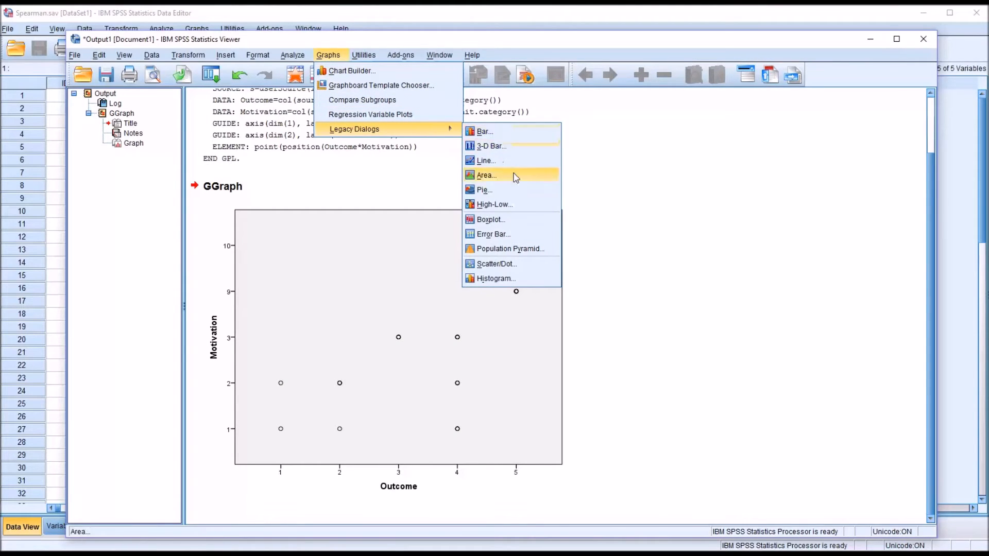
- Create a legacy Matrix Scatter of Outcome, Symptoms, Motivation and Functioning and open it for editing
{"action": "left_click", "coordinate": [497, 264]}
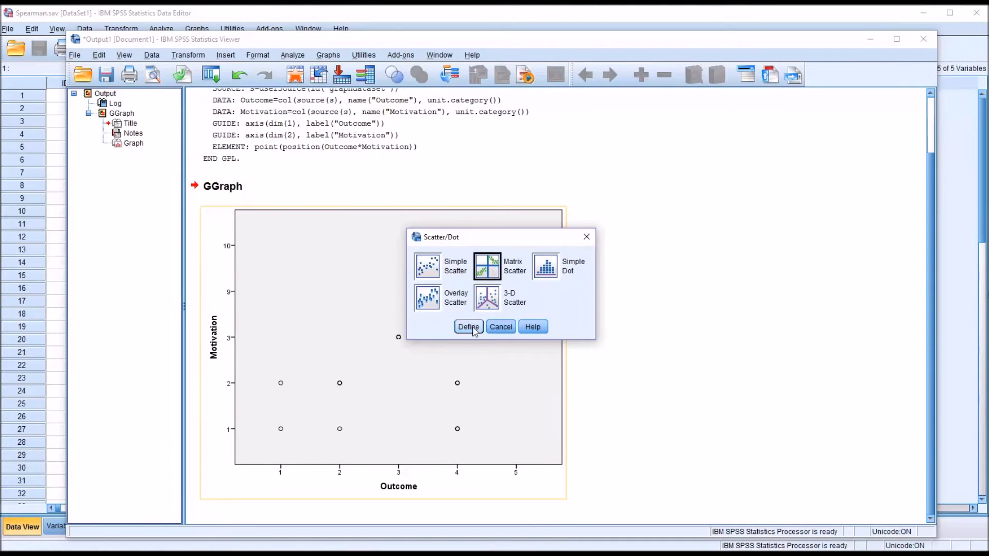
{"action": "left_click", "coordinate": [467, 326]}
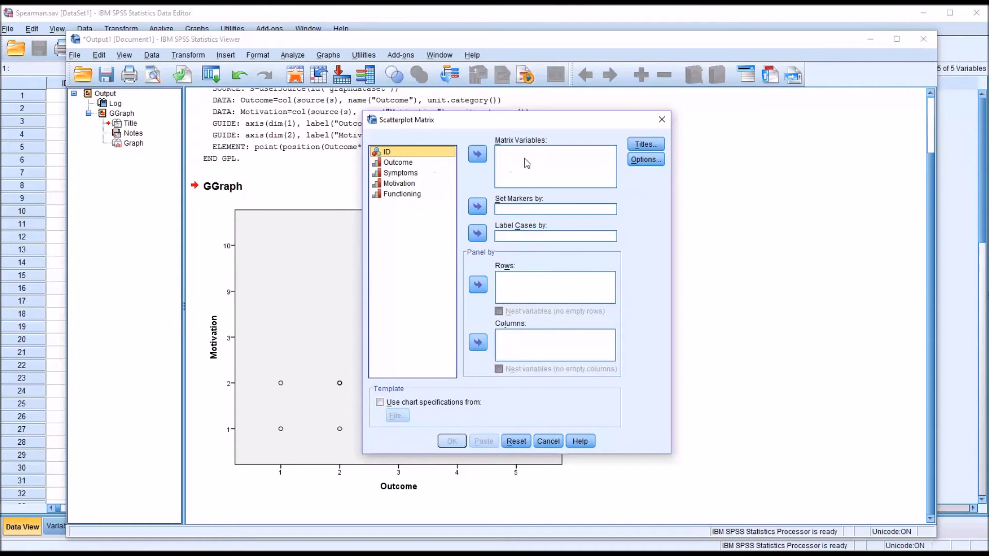
{"action": "mouse_move", "coordinate": [394, 166]}
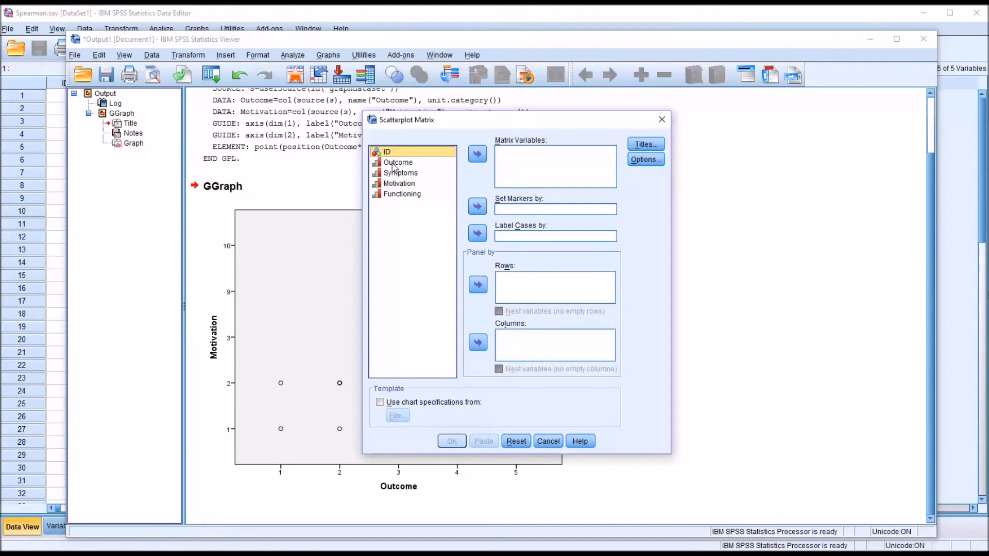
{"action": "mouse_move", "coordinate": [519, 157]}
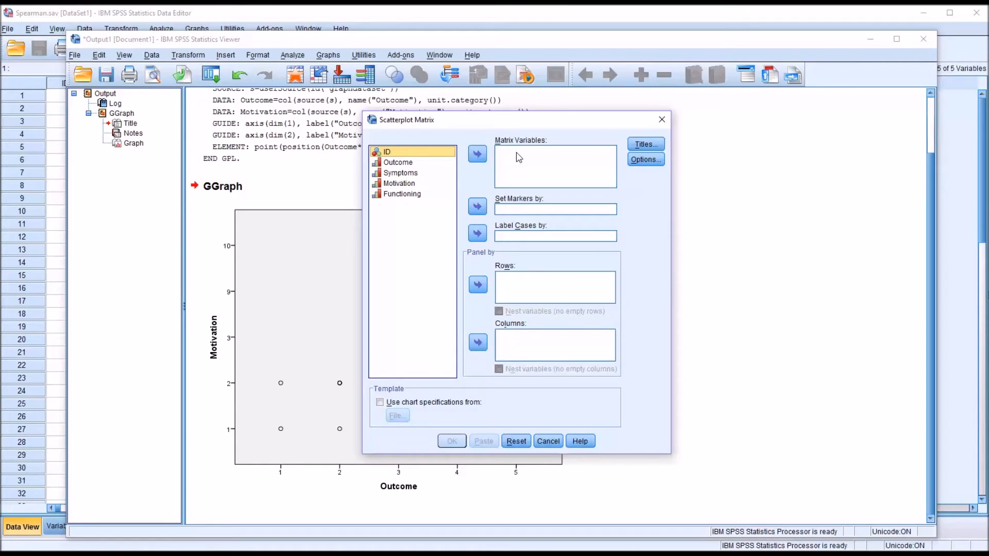
{"action": "mouse_move", "coordinate": [477, 173]}
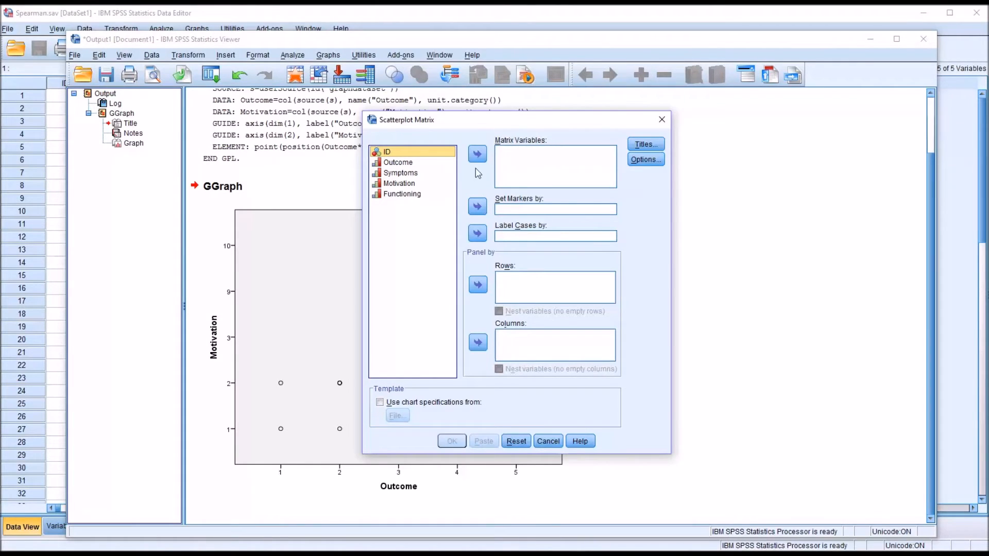
{"action": "left_click", "coordinate": [477, 153]}
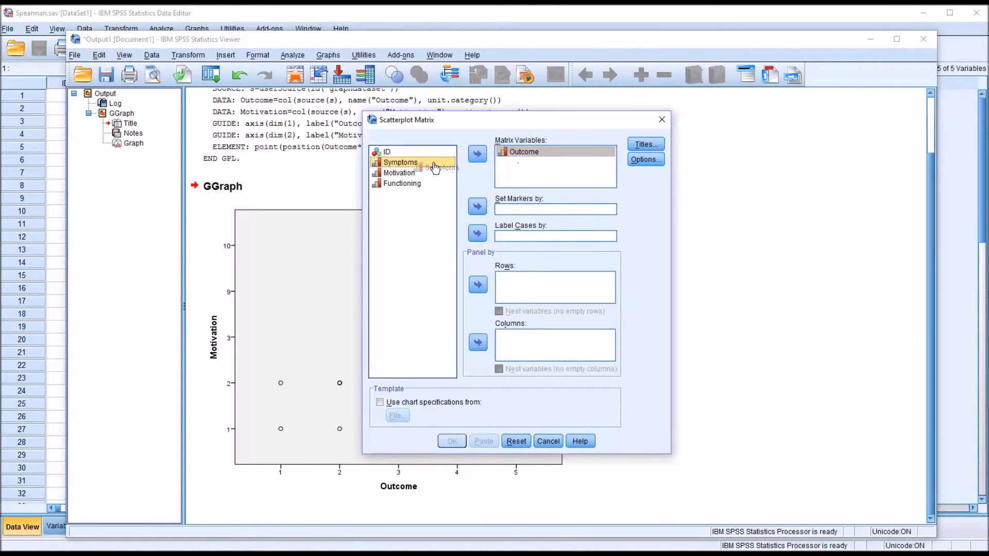
{"action": "left_click", "coordinate": [477, 153]}
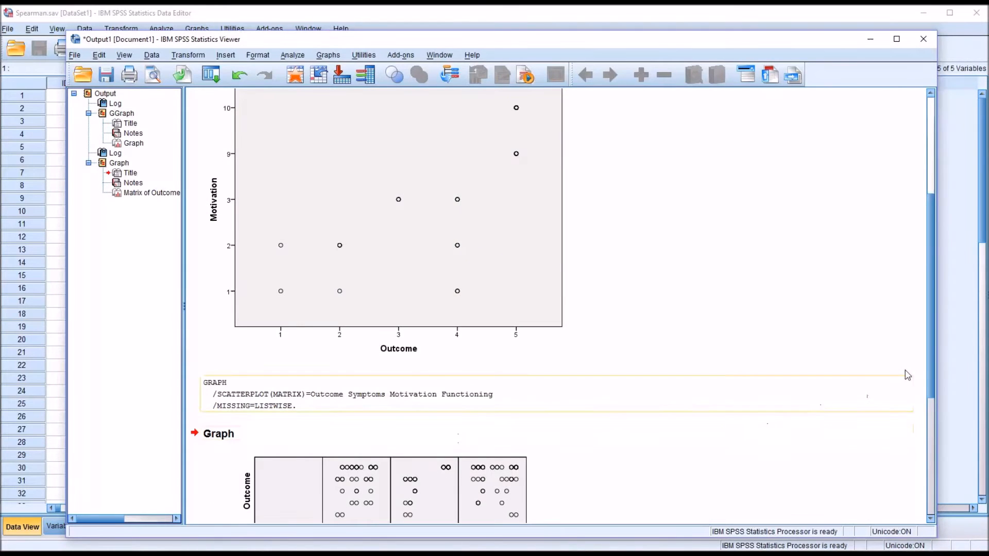
{"action": "scroll", "scroll_direction": "down", "scroll_amount": 3}
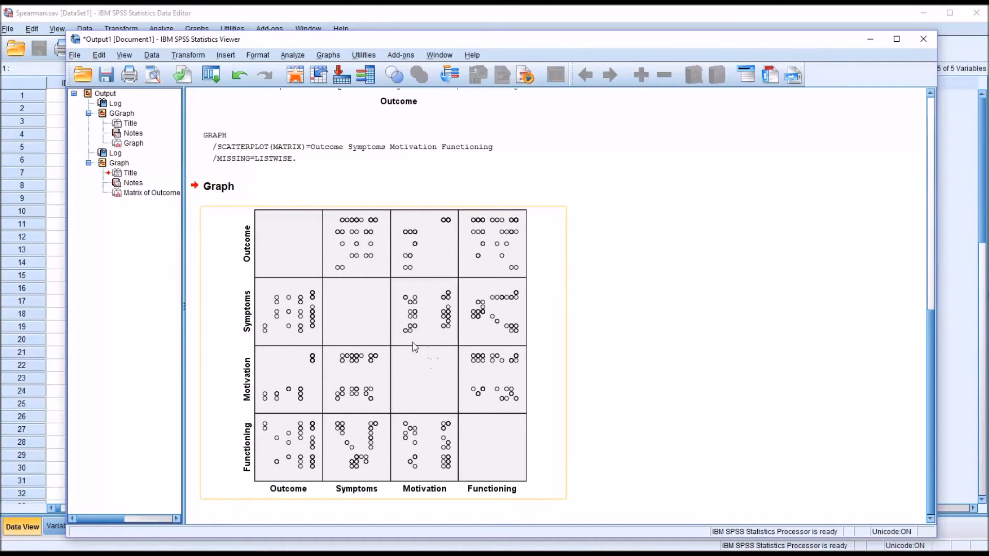
{"action": "double_click", "coordinate": [409, 347]}
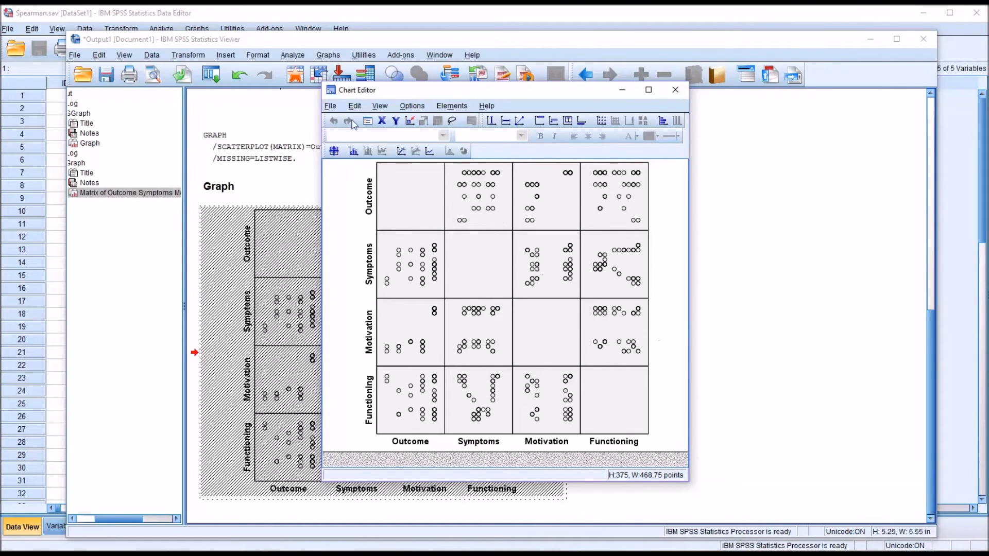
- Set the chart size to 8 inches high by 10 inches wide and apply it
{"action": "left_click", "coordinate": [380, 151]}
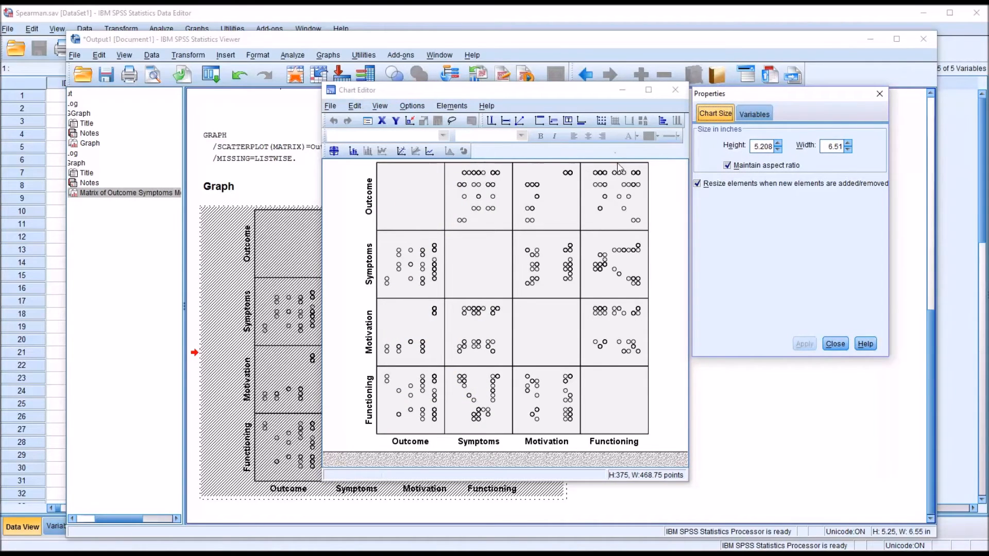
{"action": "mouse_move", "coordinate": [776, 198]}
{"action": "type", "text": "8"}
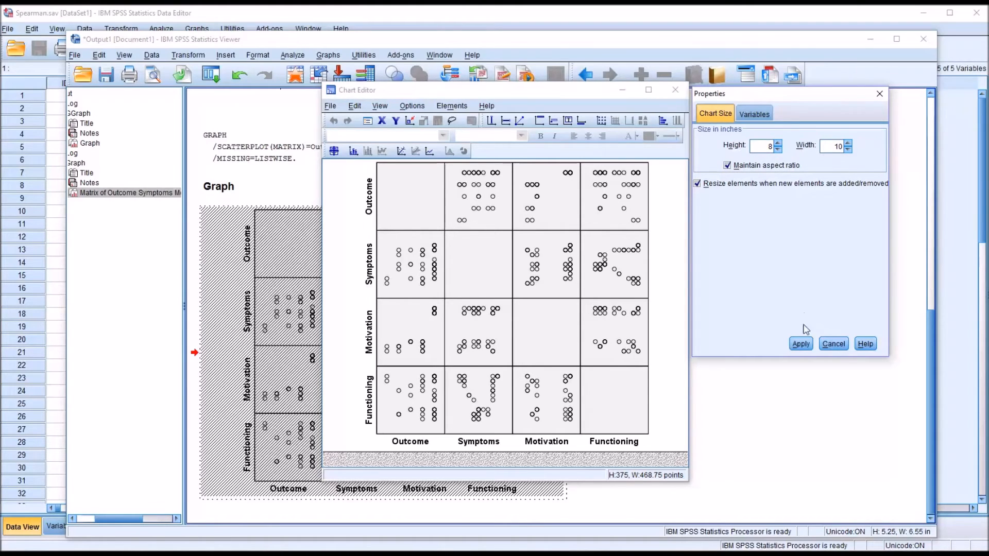
{"action": "left_click", "coordinate": [800, 344]}
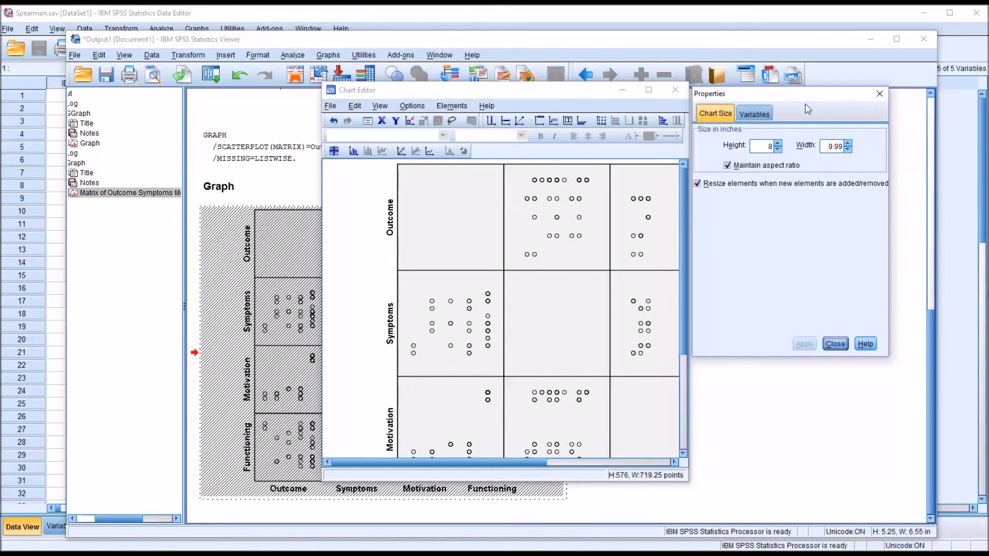
{"action": "left_click", "coordinate": [835, 344]}
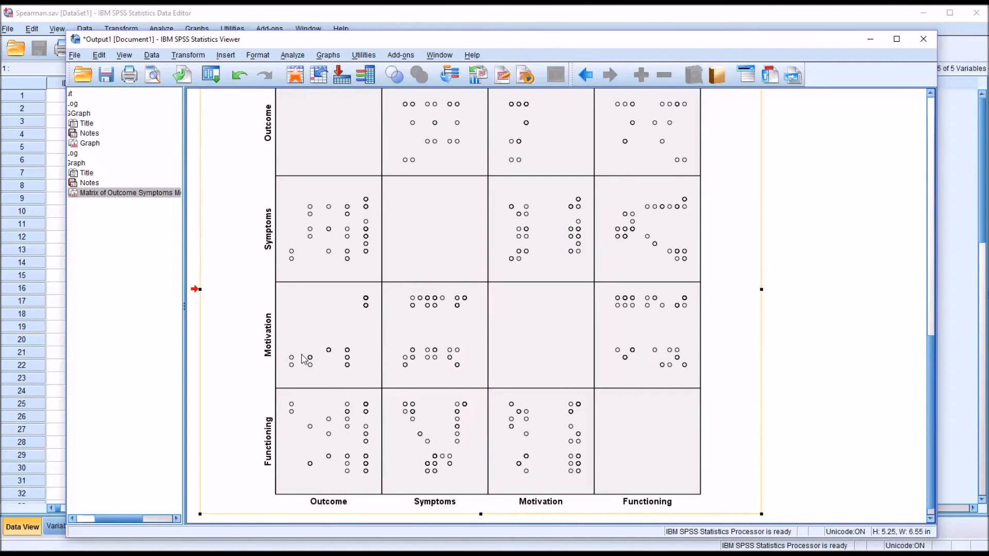
{"action": "mouse_move", "coordinate": [354, 333]}
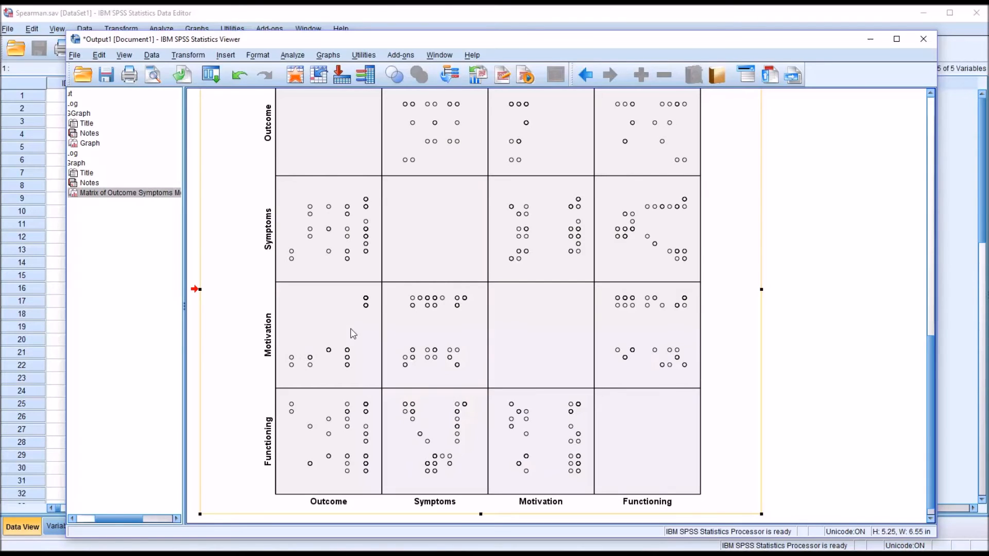
{"action": "mouse_move", "coordinate": [357, 352]}
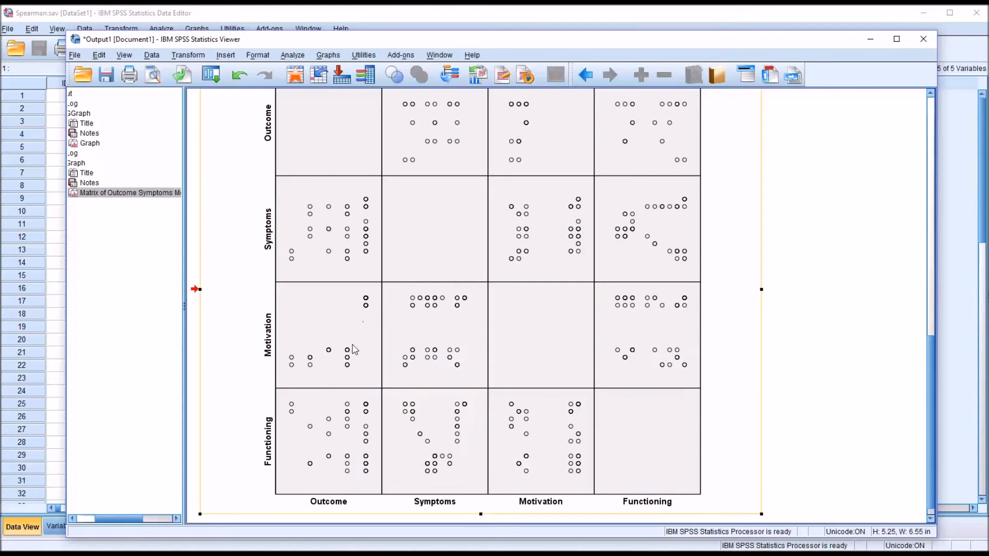
{"action": "mouse_move", "coordinate": [327, 356]}
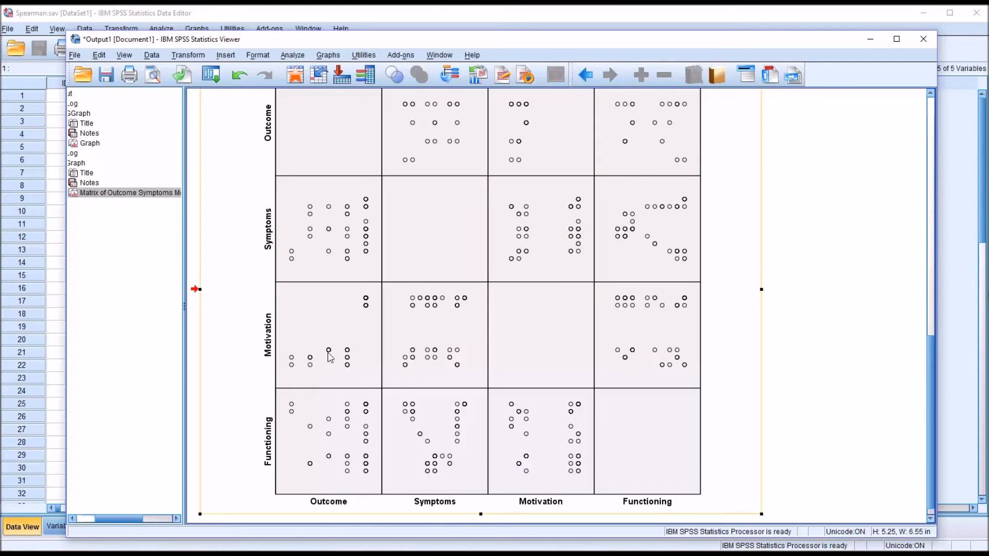
{"action": "mouse_move", "coordinate": [357, 314]}
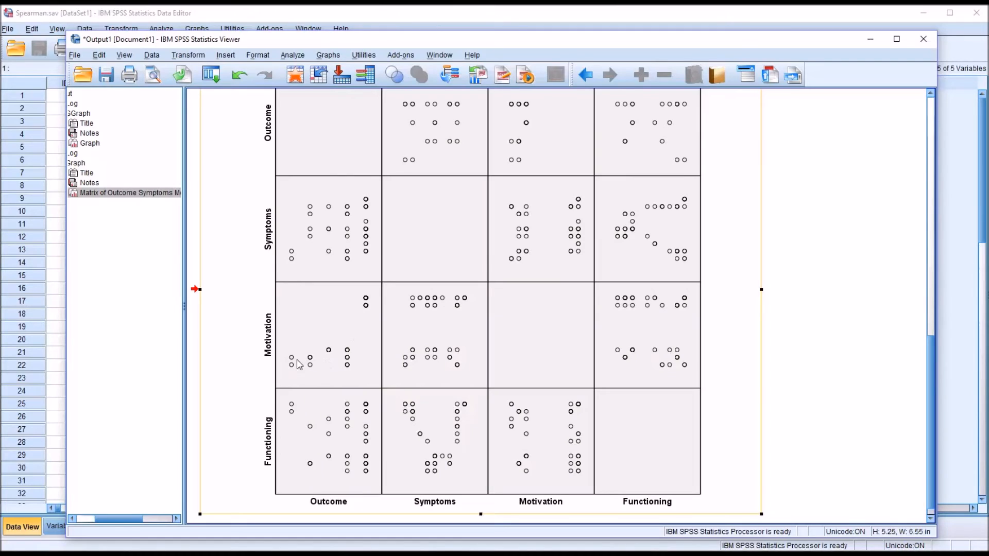
{"action": "mouse_move", "coordinate": [359, 346]}
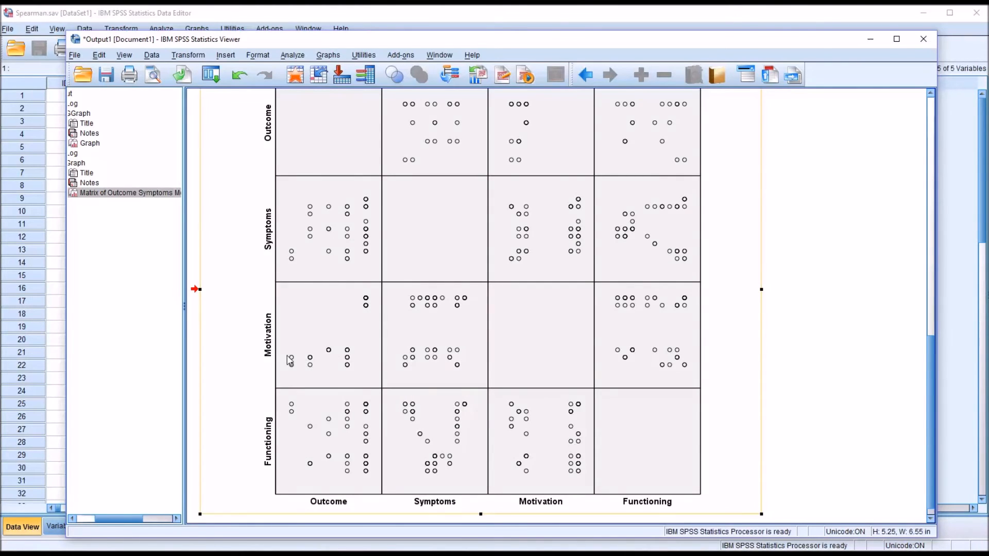
{"action": "mouse_move", "coordinate": [301, 367]}
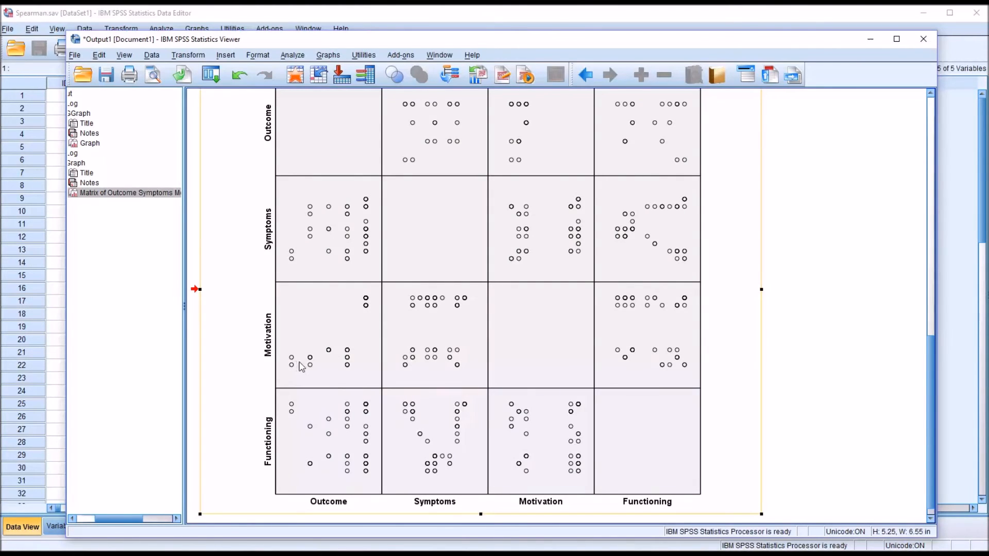
{"action": "mouse_move", "coordinate": [360, 332]}
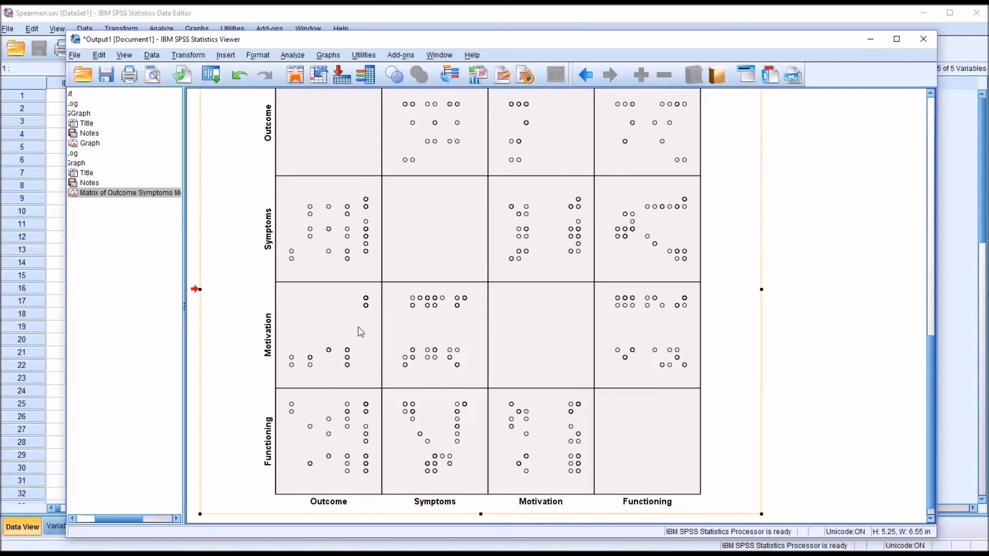
{"action": "mouse_move", "coordinate": [368, 302]}
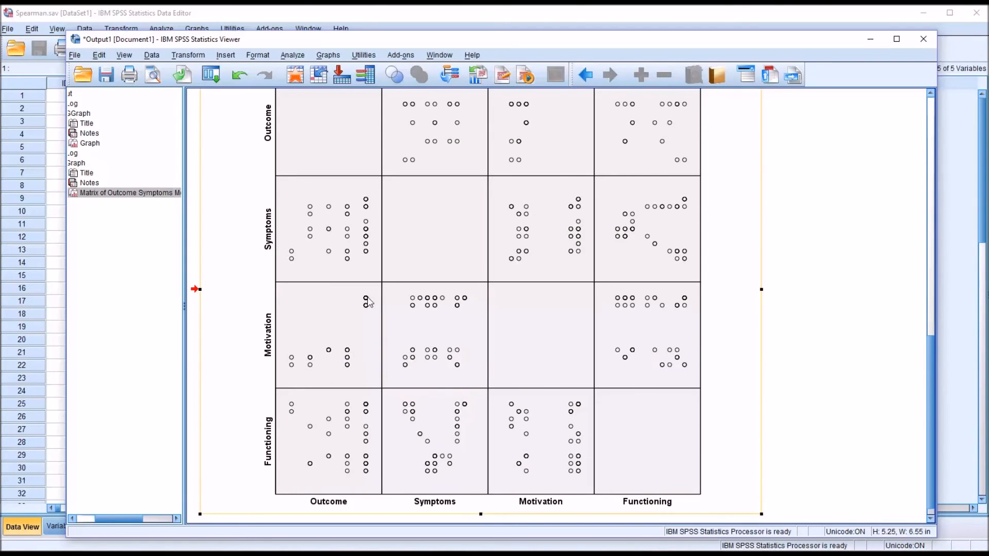
{"action": "mouse_move", "coordinate": [292, 366]}
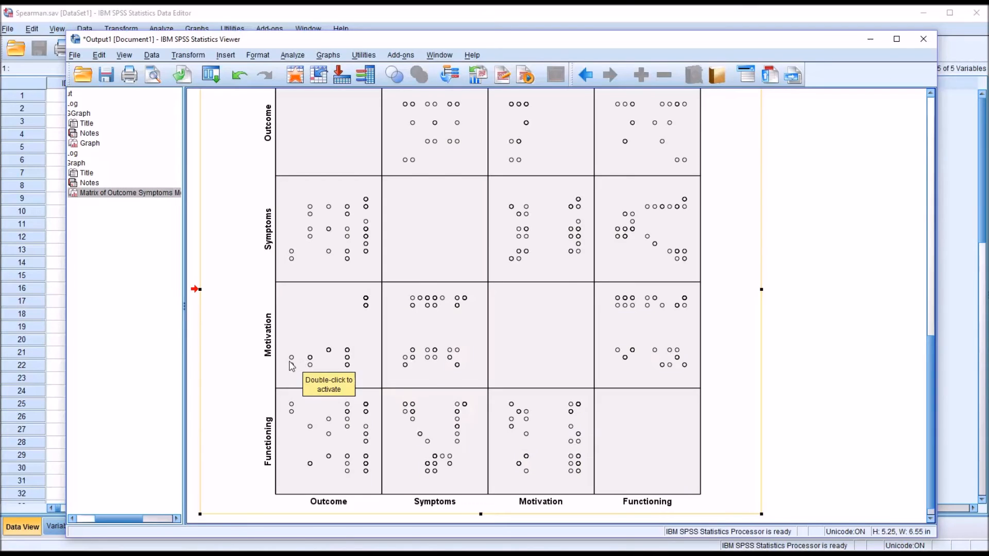
{"action": "mouse_move", "coordinate": [457, 320]}
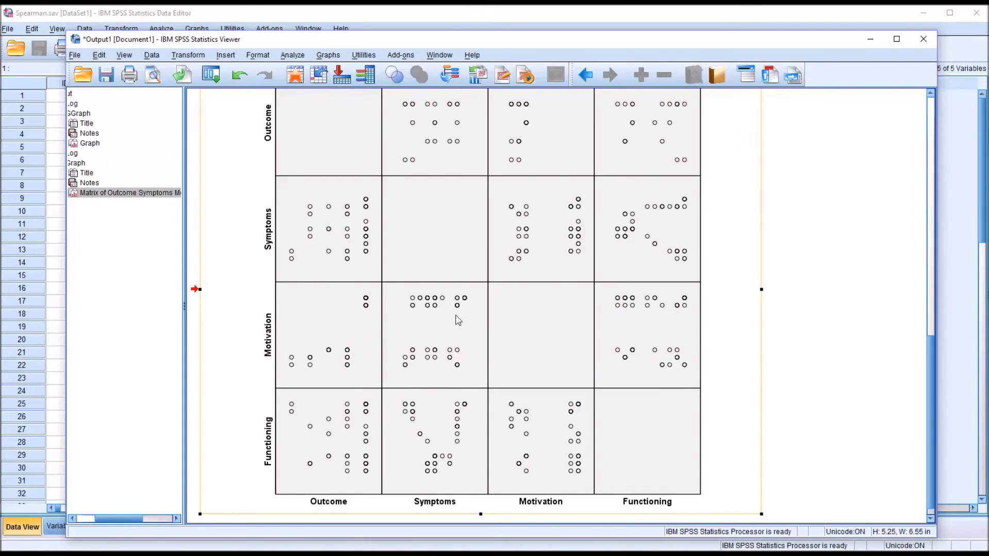
{"action": "mouse_move", "coordinate": [283, 238]}
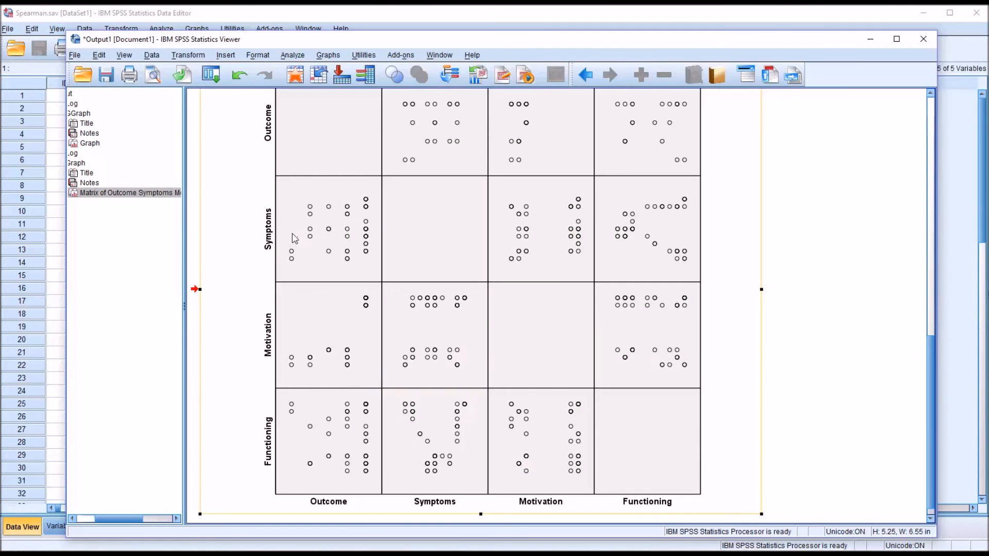
{"action": "mouse_move", "coordinate": [338, 246]}
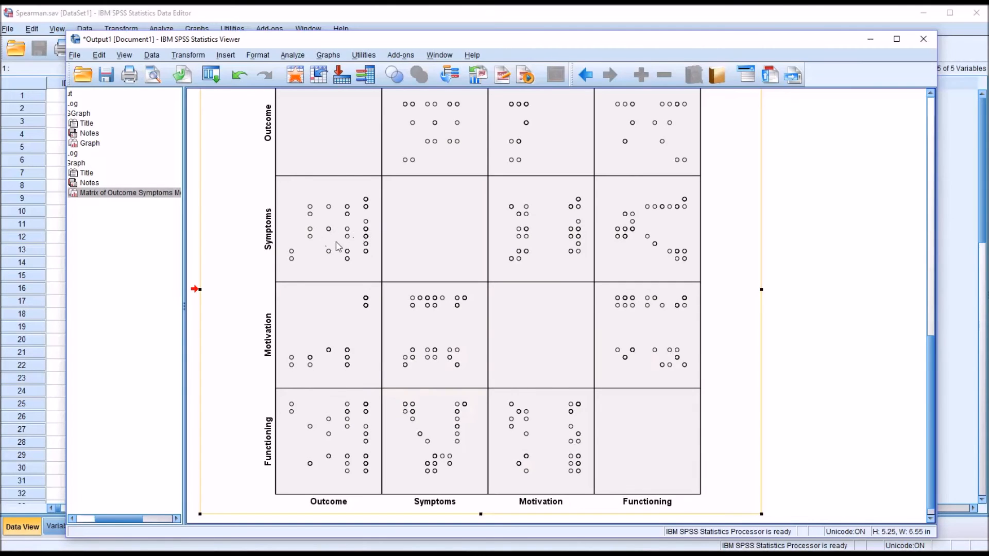
{"action": "mouse_move", "coordinate": [327, 229]}
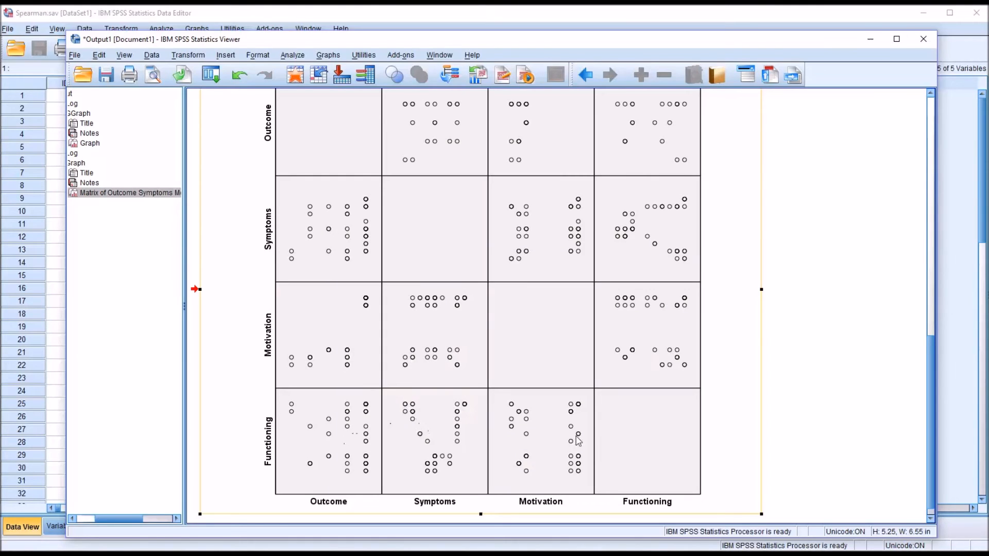
{"action": "mouse_move", "coordinate": [573, 453]}
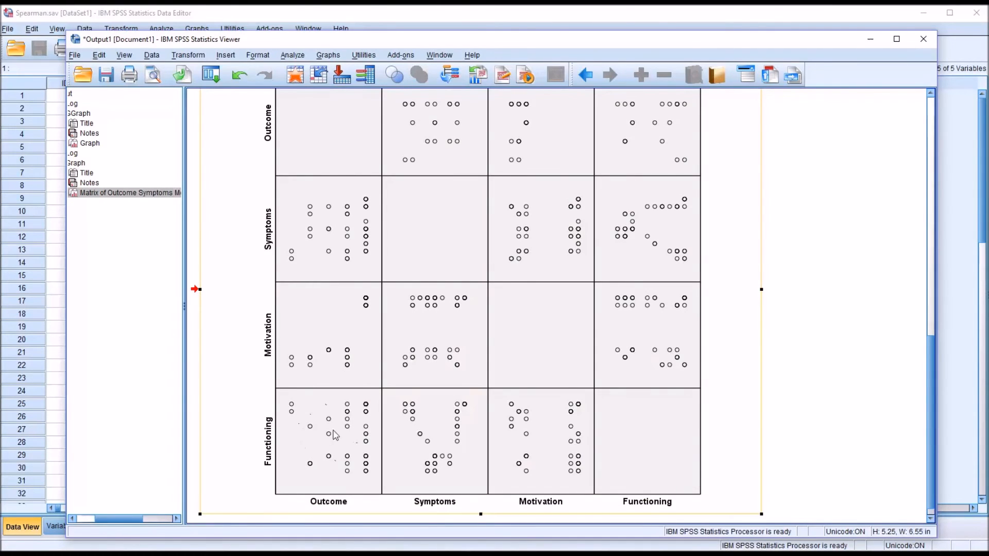
{"action": "mouse_move", "coordinate": [366, 435]}
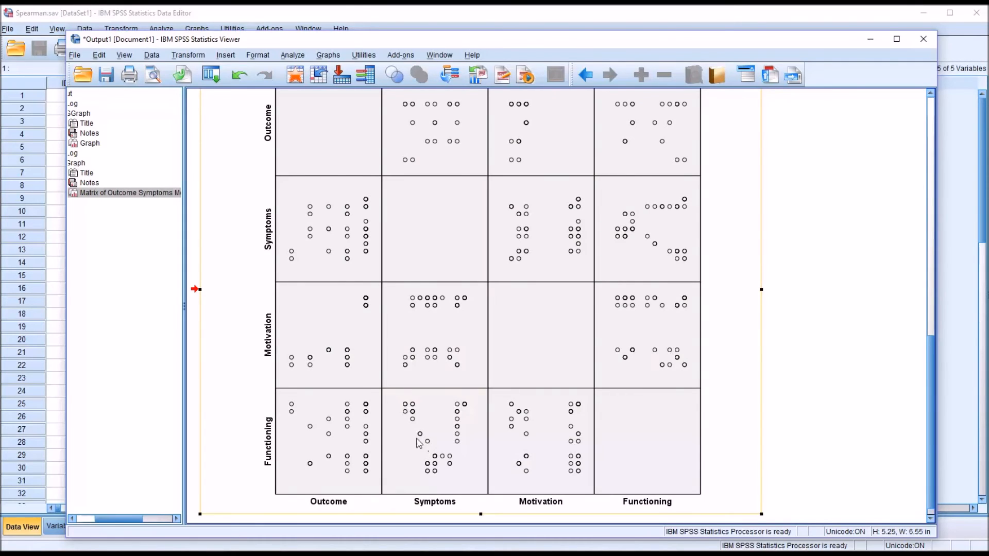
{"action": "mouse_move", "coordinate": [418, 422]}
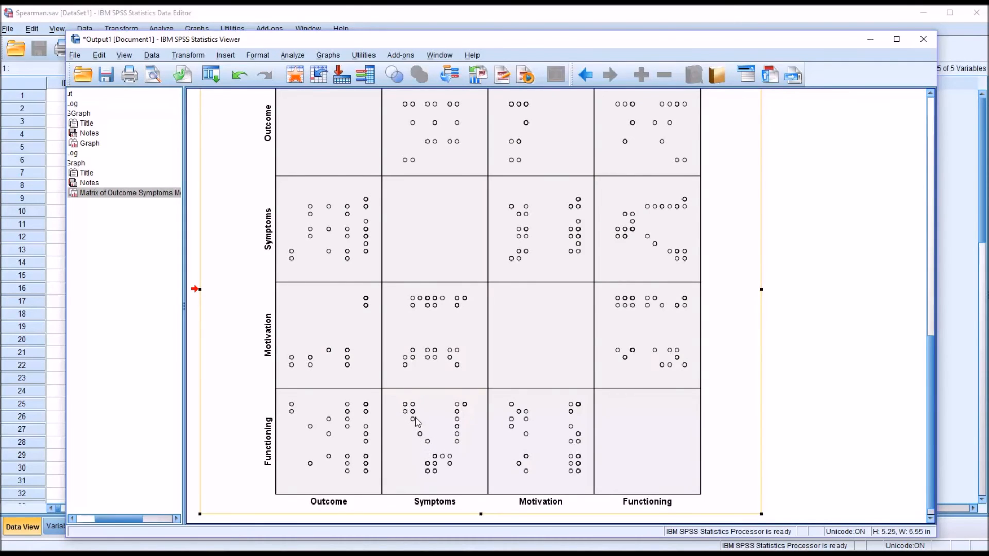
{"action": "mouse_move", "coordinate": [421, 422]}
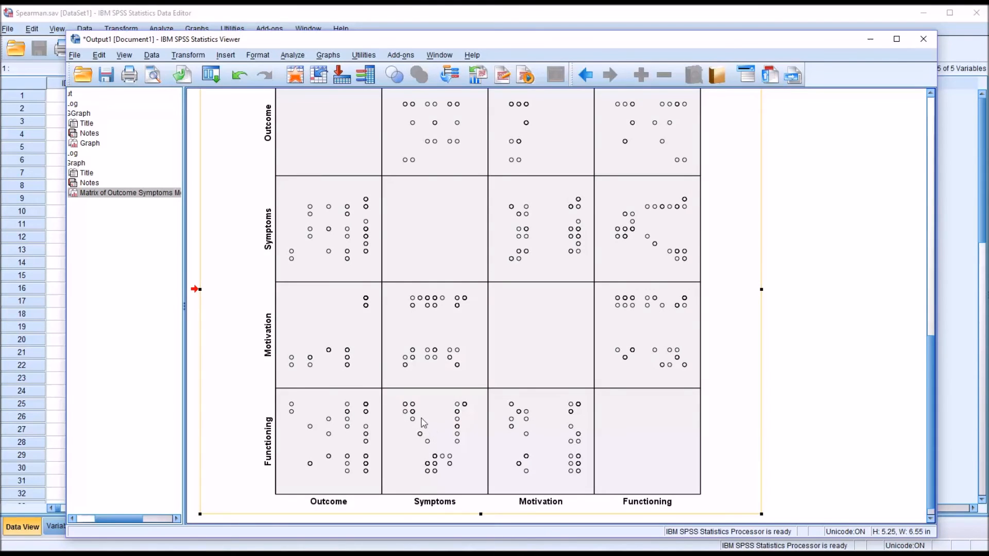
{"action": "mouse_move", "coordinate": [427, 448]}
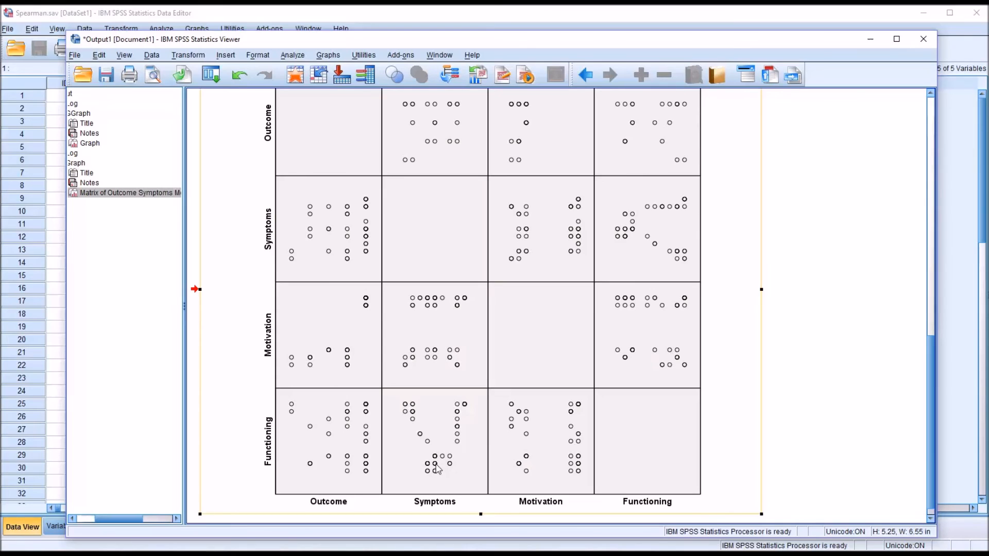
{"action": "mouse_move", "coordinate": [458, 445]}
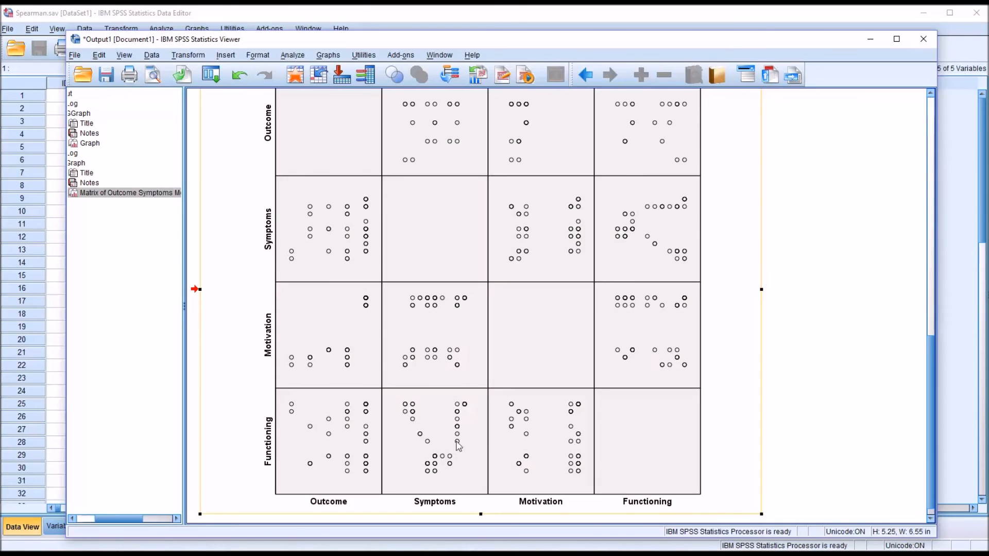
{"action": "mouse_move", "coordinate": [459, 423]}
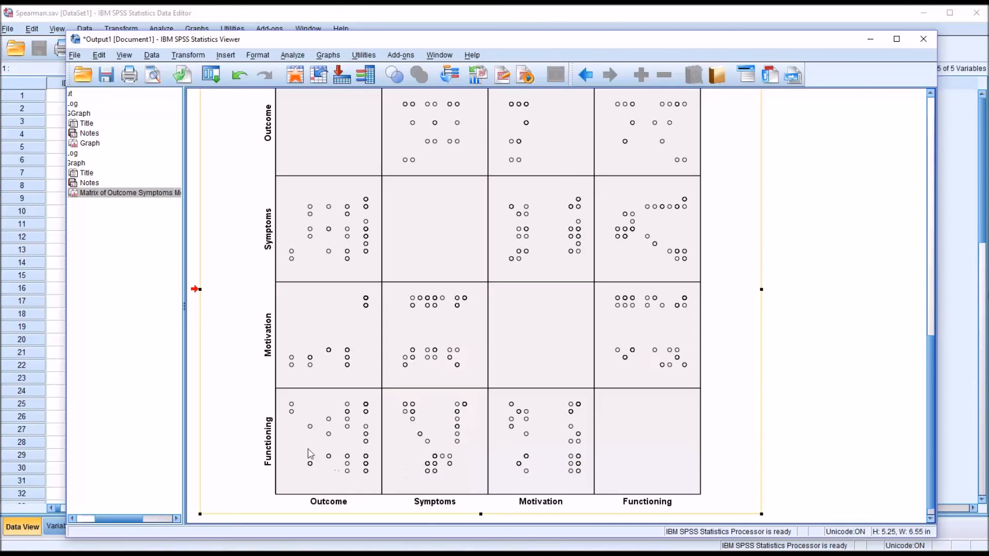
{"action": "mouse_move", "coordinate": [439, 463]}
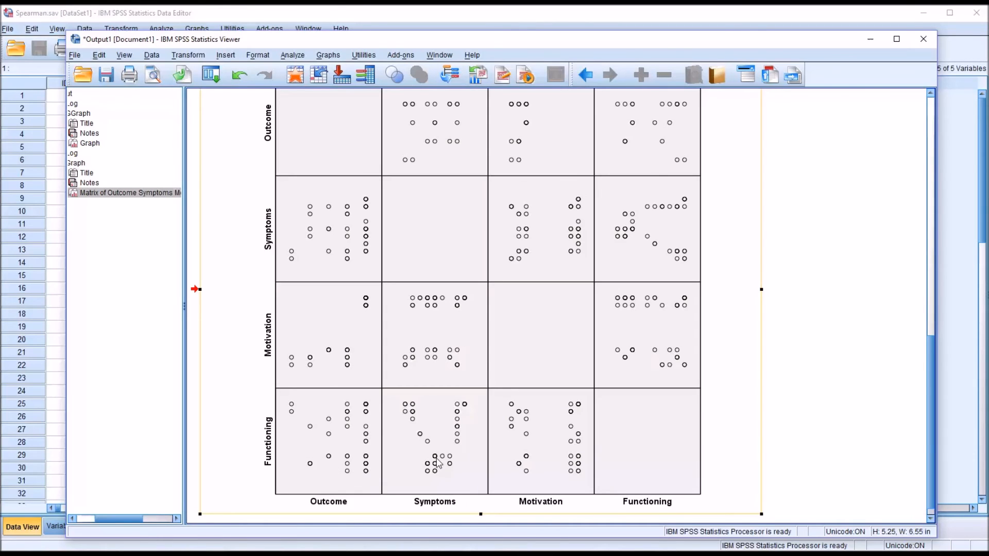
{"action": "mouse_move", "coordinate": [435, 451]}
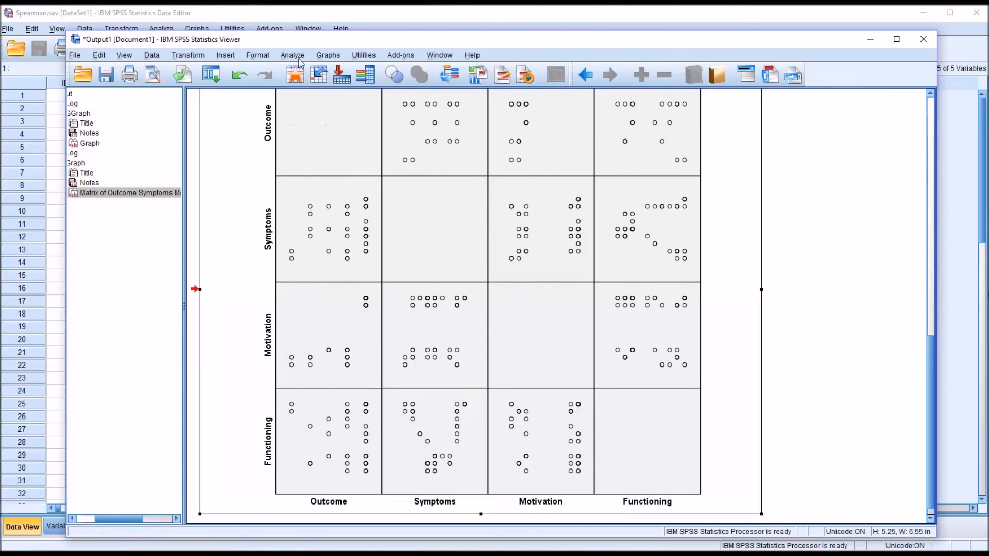
- Run a Bivariate correlation of Outcome and Motivation with Spearman checked and Pearson unchecked
{"action": "left_click", "coordinate": [291, 54]}
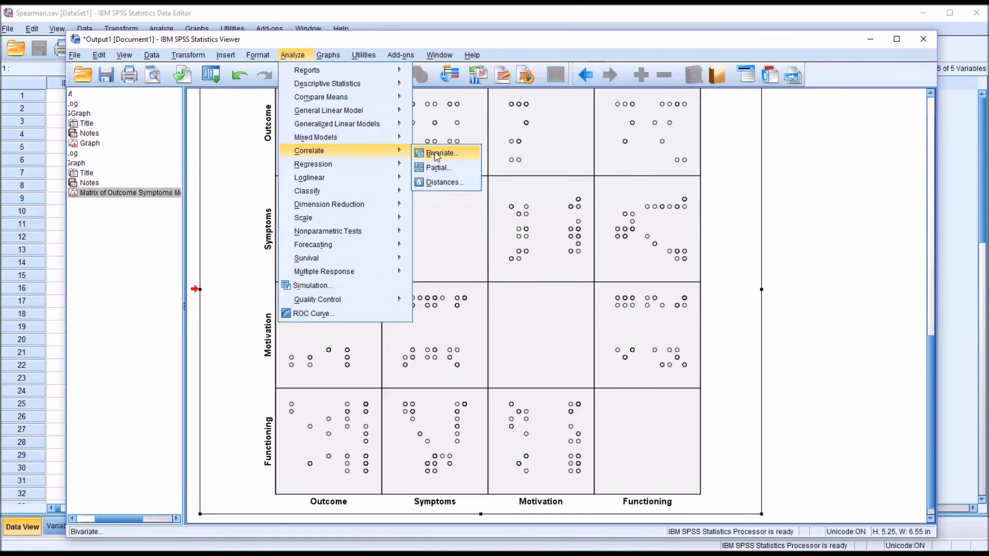
{"action": "left_click", "coordinate": [442, 153]}
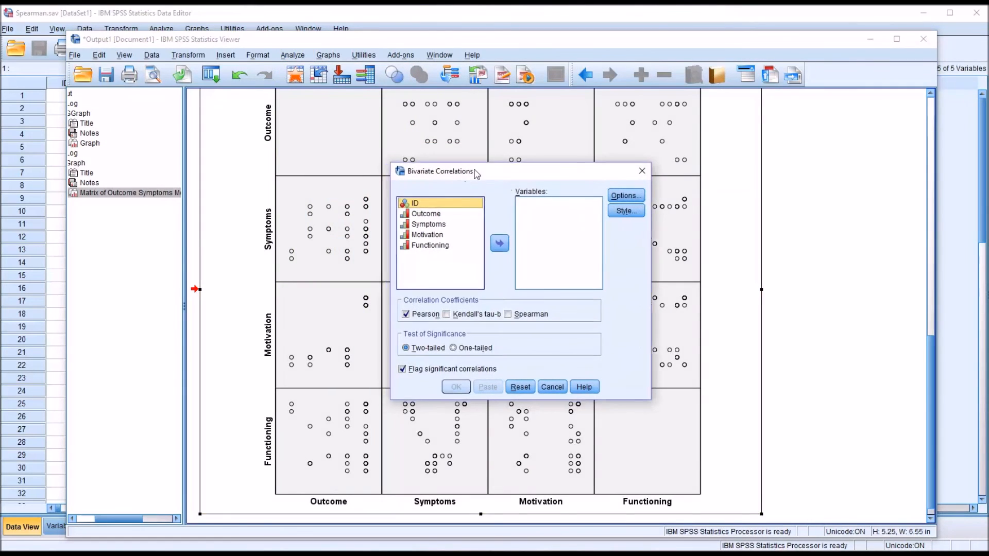
{"action": "left_click_drag", "start_coordinate": [440, 171], "coordinate": [504, 117]}
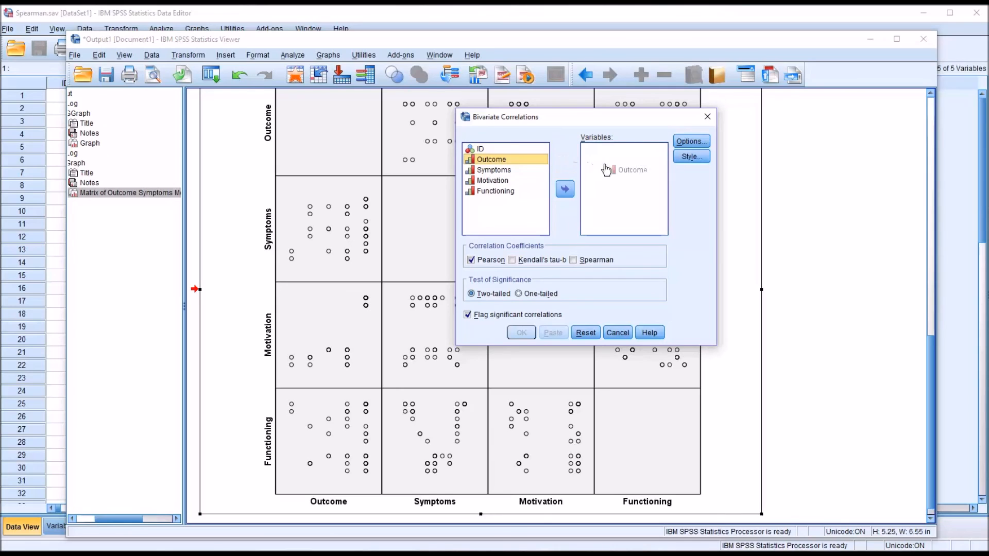
{"action": "left_click", "coordinate": [565, 188]}
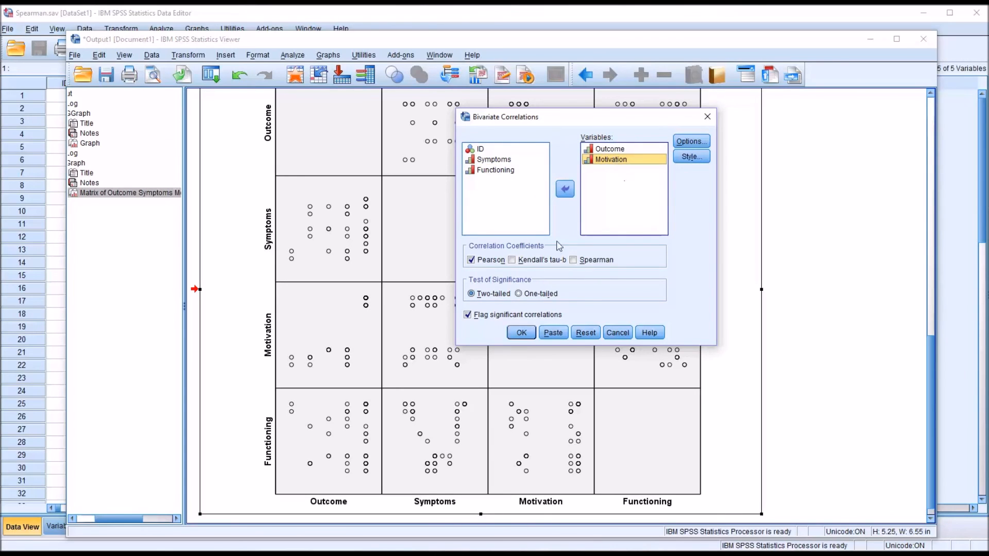
{"action": "mouse_move", "coordinate": [522, 256]}
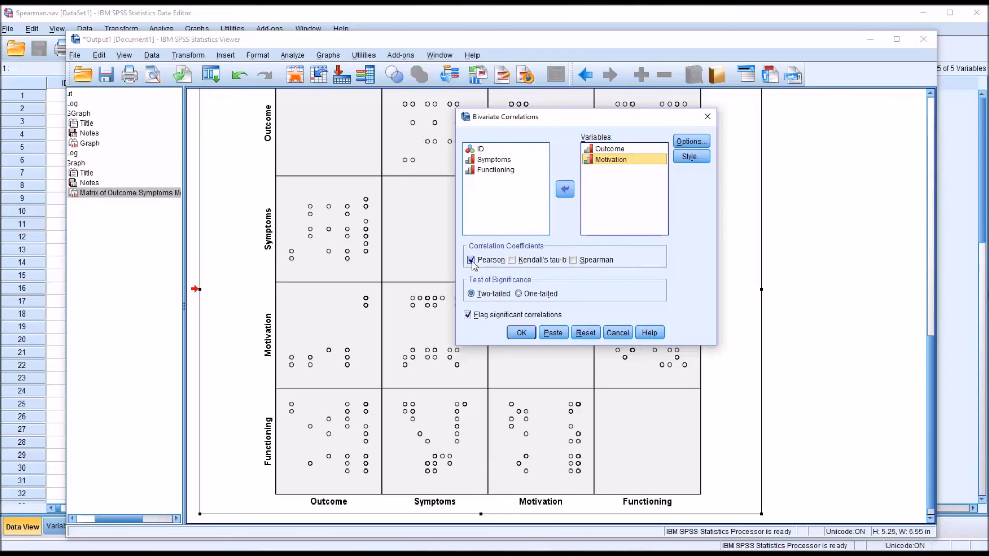
{"action": "left_click", "coordinate": [574, 259]}
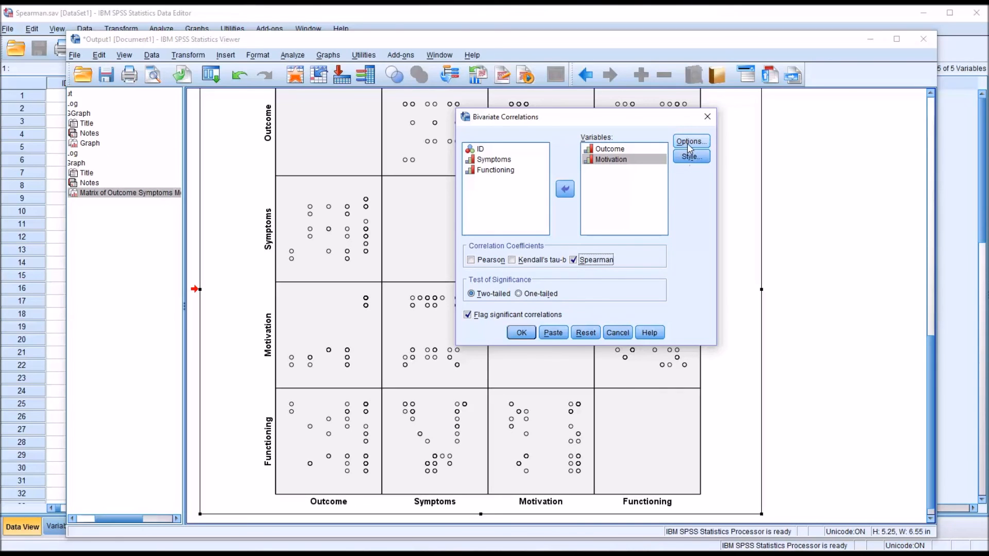
{"action": "mouse_move", "coordinate": [599, 309]}
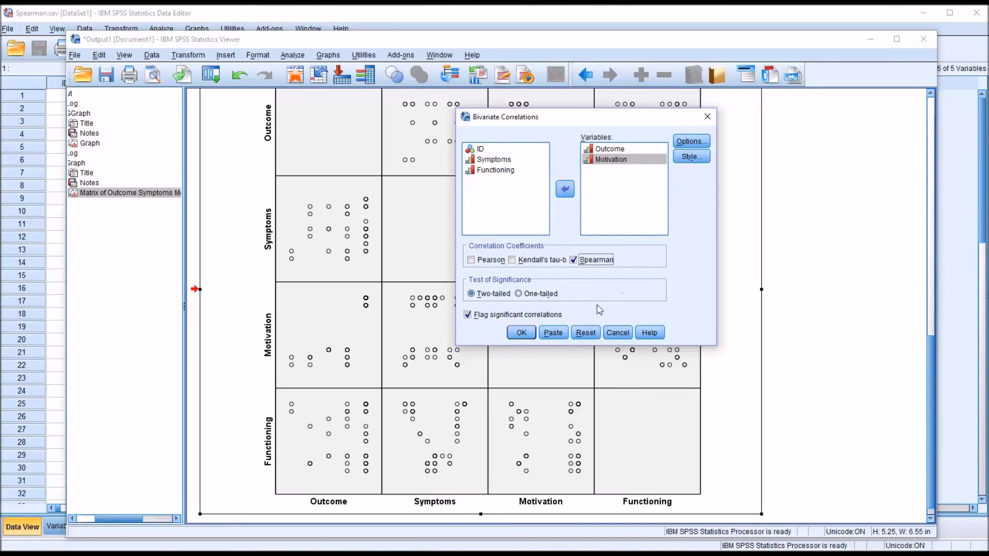
{"action": "left_click", "coordinate": [520, 333]}
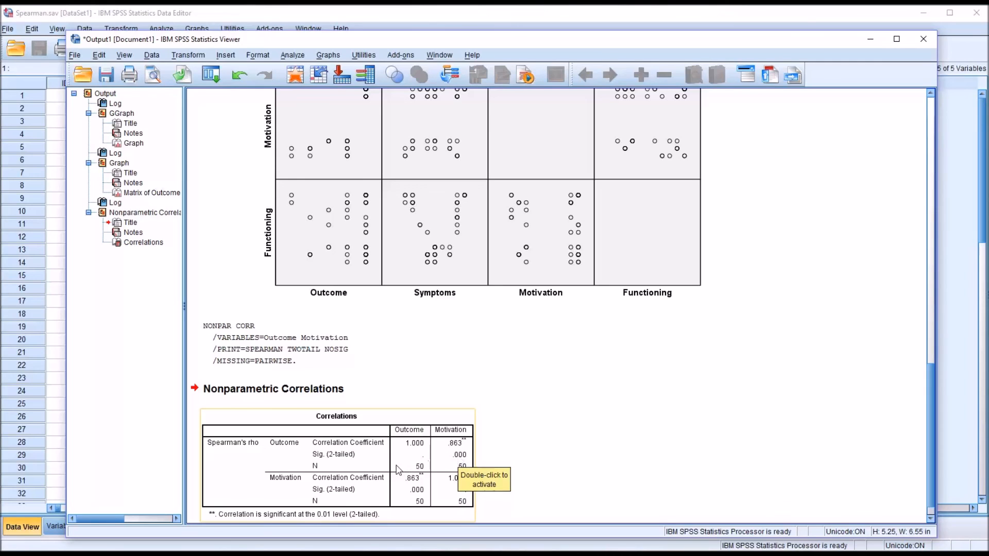
{"action": "mouse_move", "coordinate": [454, 453]}
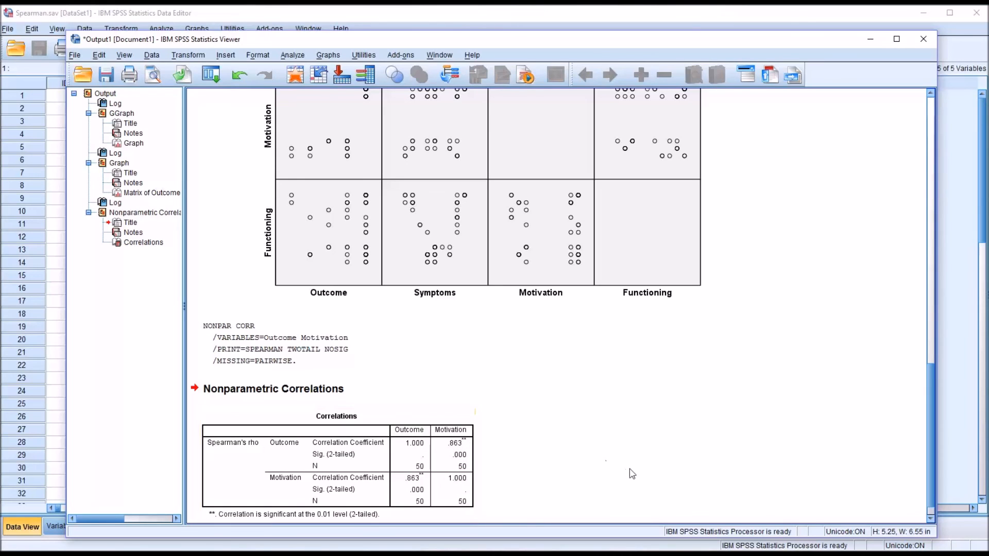
{"action": "mouse_move", "coordinate": [583, 479]}
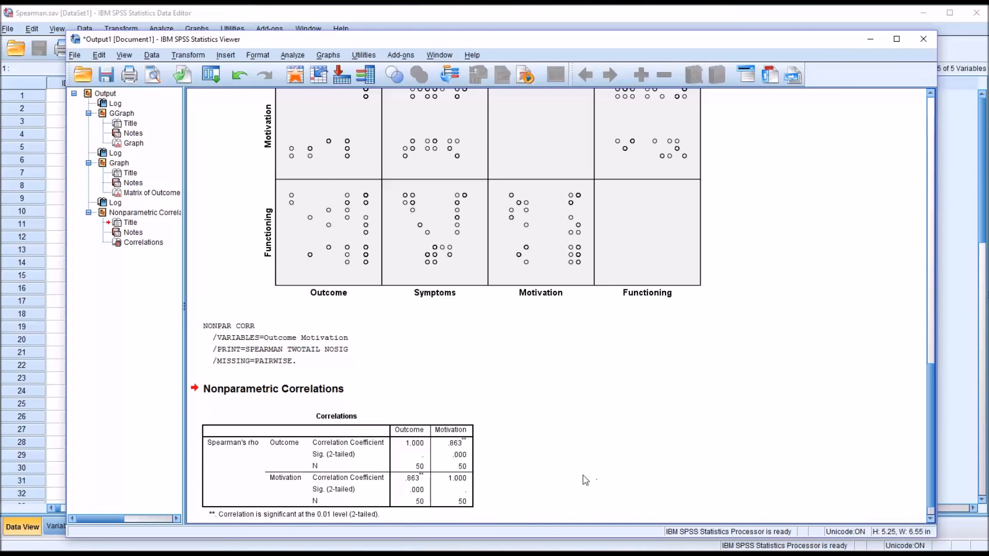
- Select the Spearman's rho Correlations table showing .863 with N of 50
{"action": "left_click", "coordinate": [309, 482]}
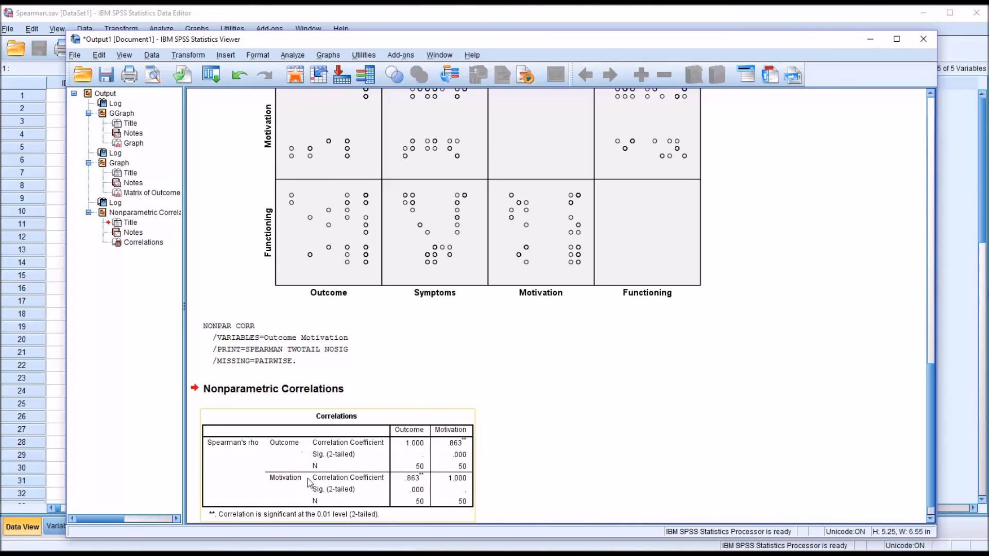